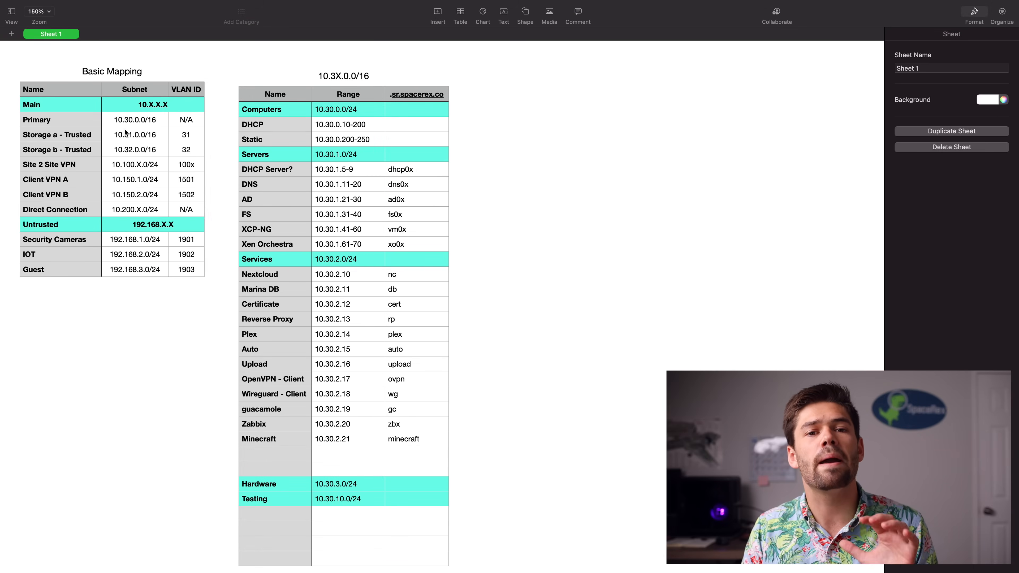
{"action": "mouse_move", "coordinate": [142, 127]}
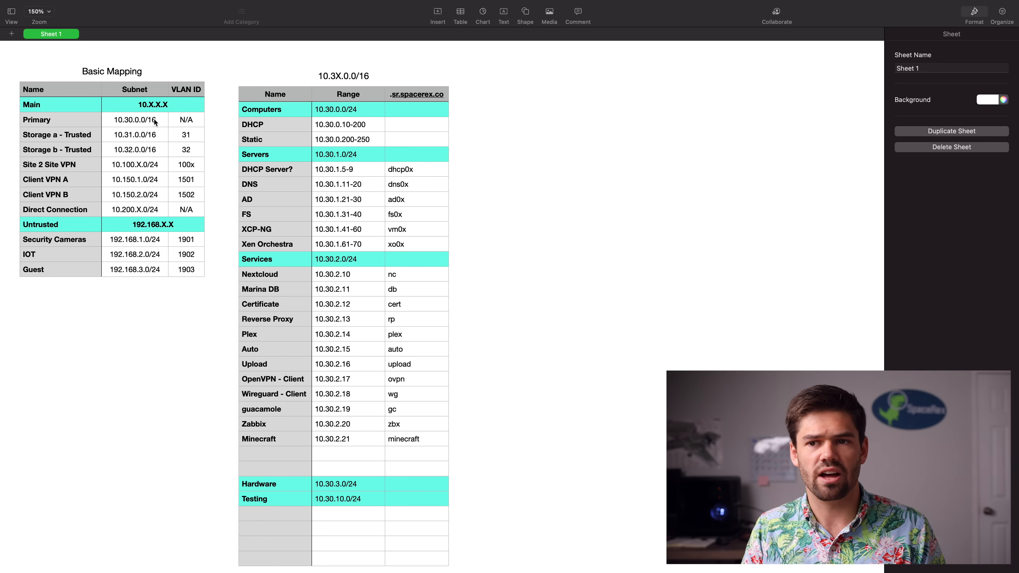
{"action": "mouse_move", "coordinate": [148, 150]}
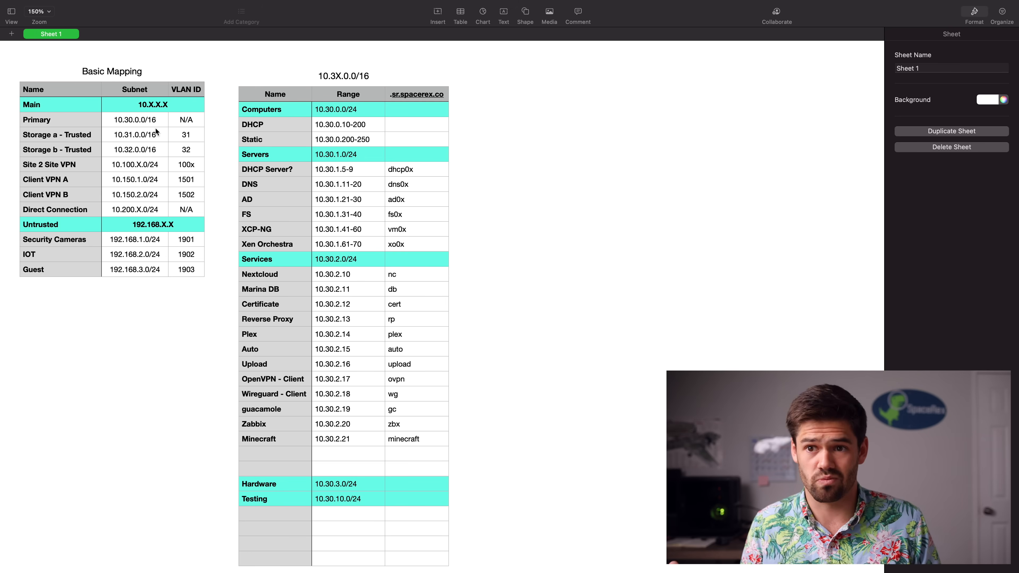
{"action": "mouse_move", "coordinate": [95, 127]}
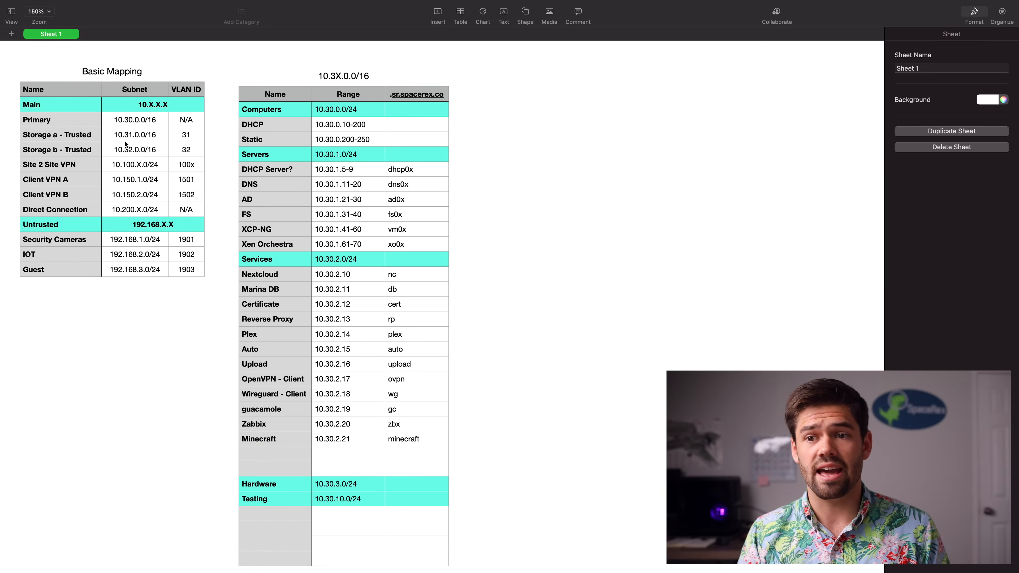
{"action": "mouse_move", "coordinate": [88, 151]}
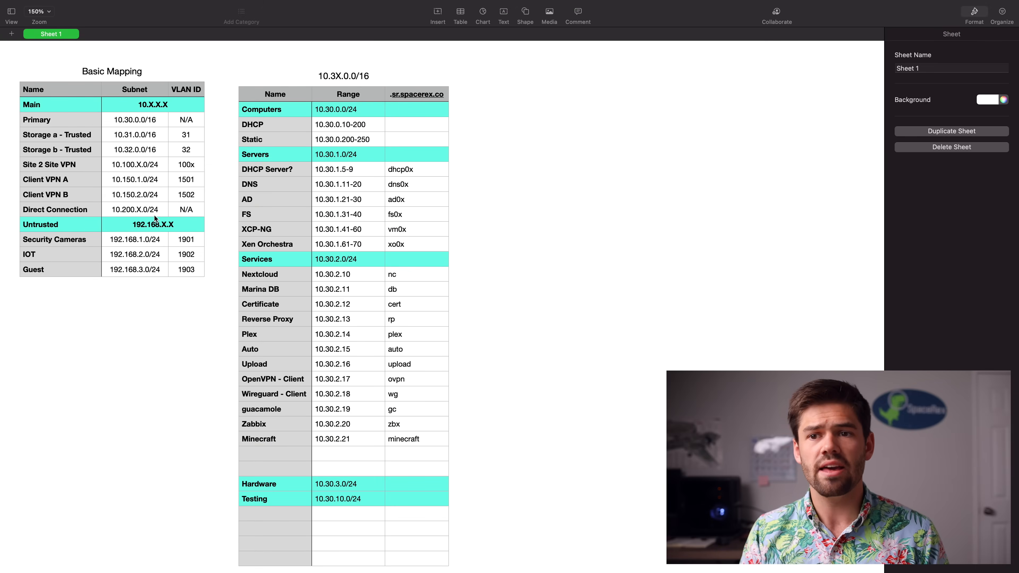
{"action": "mouse_move", "coordinate": [72, 127]}
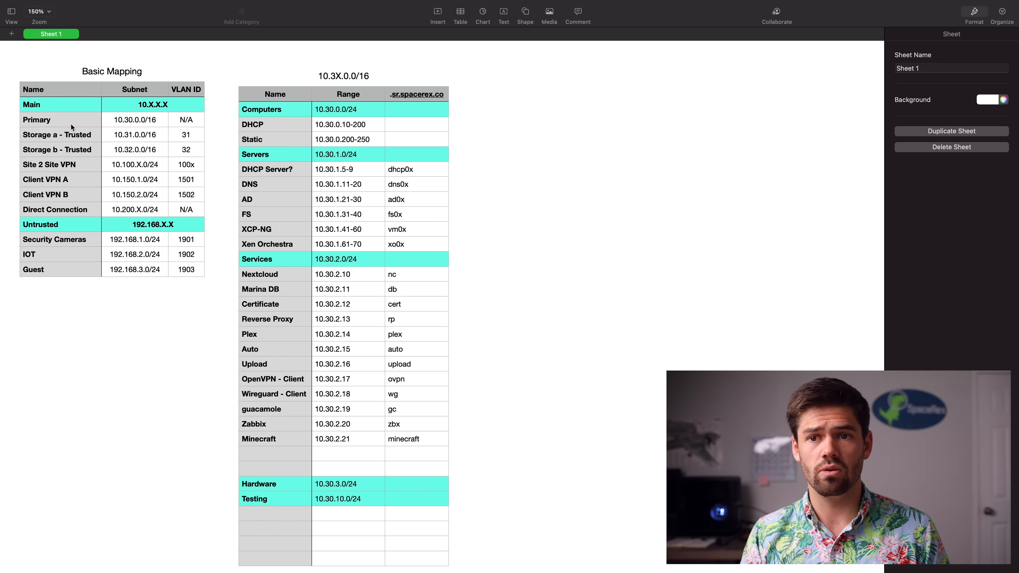
{"action": "mouse_move", "coordinate": [91, 115]}
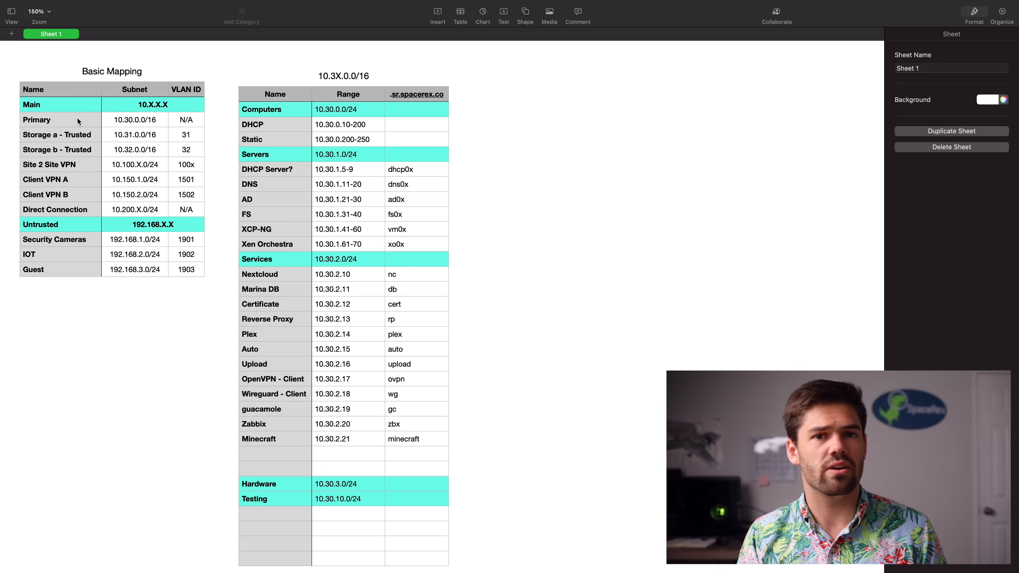
{"action": "mouse_move", "coordinate": [125, 129]}
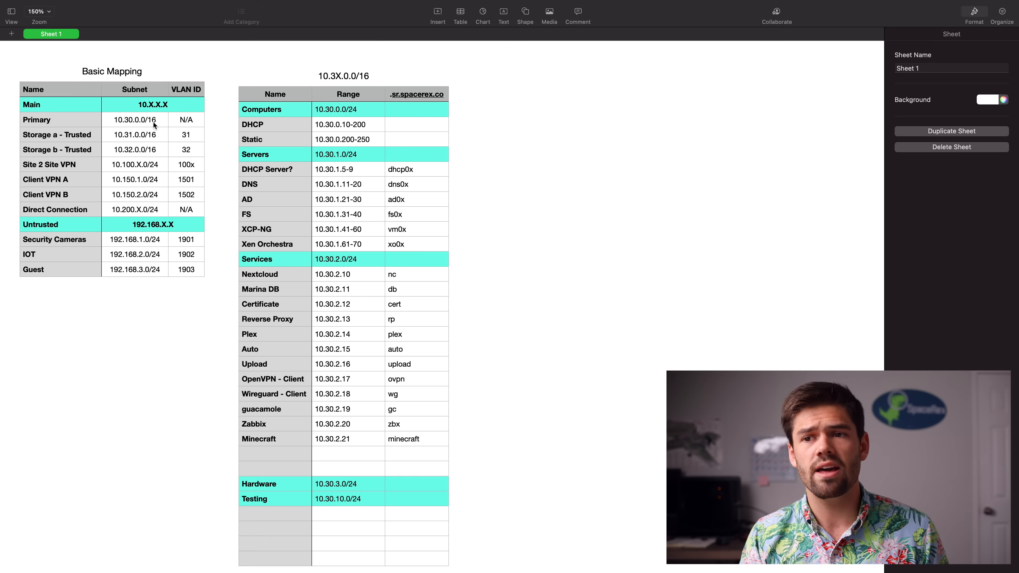
{"action": "mouse_move", "coordinate": [163, 146]}
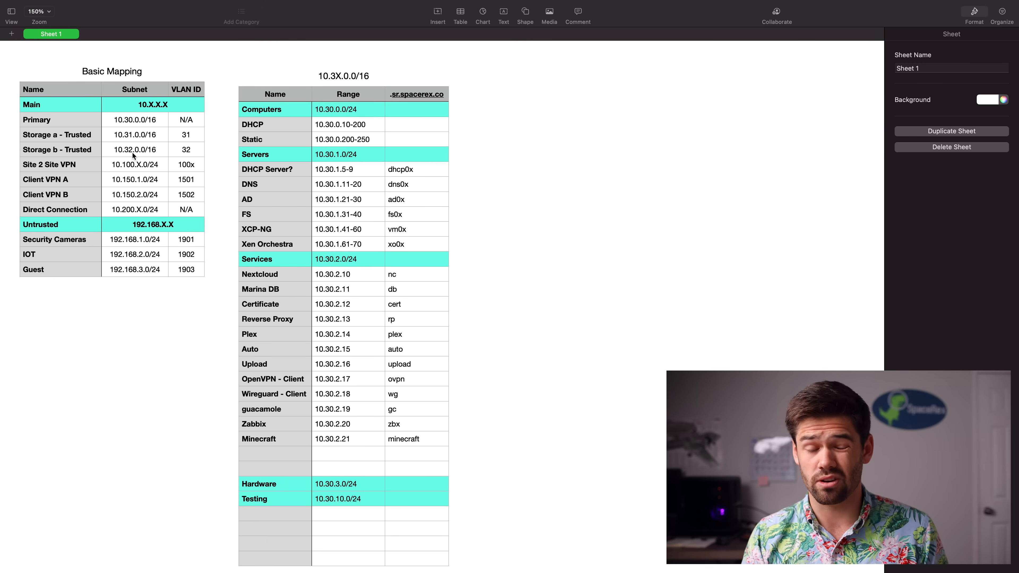
{"action": "mouse_move", "coordinate": [134, 162]}
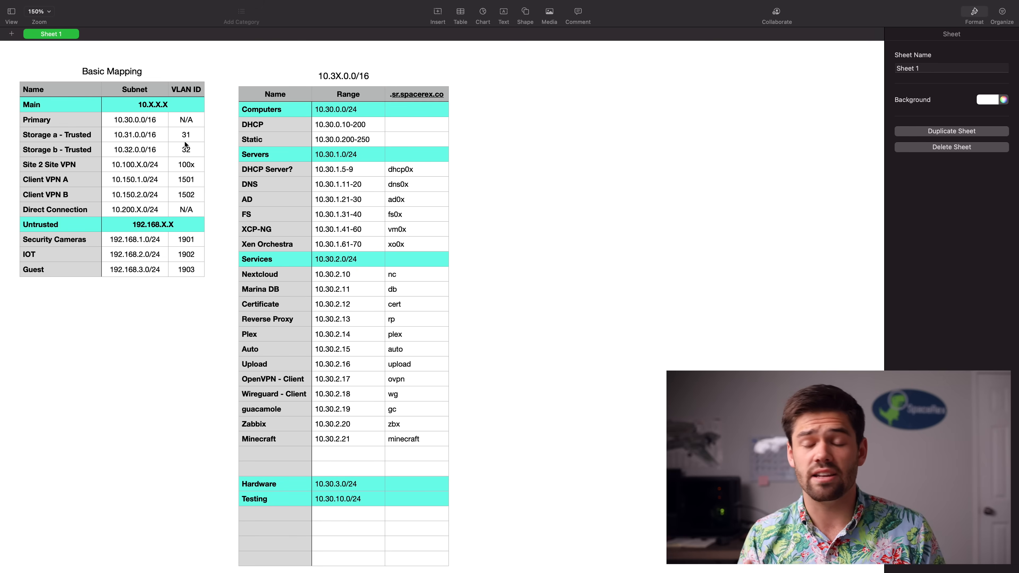
{"action": "mouse_move", "coordinate": [154, 156]}
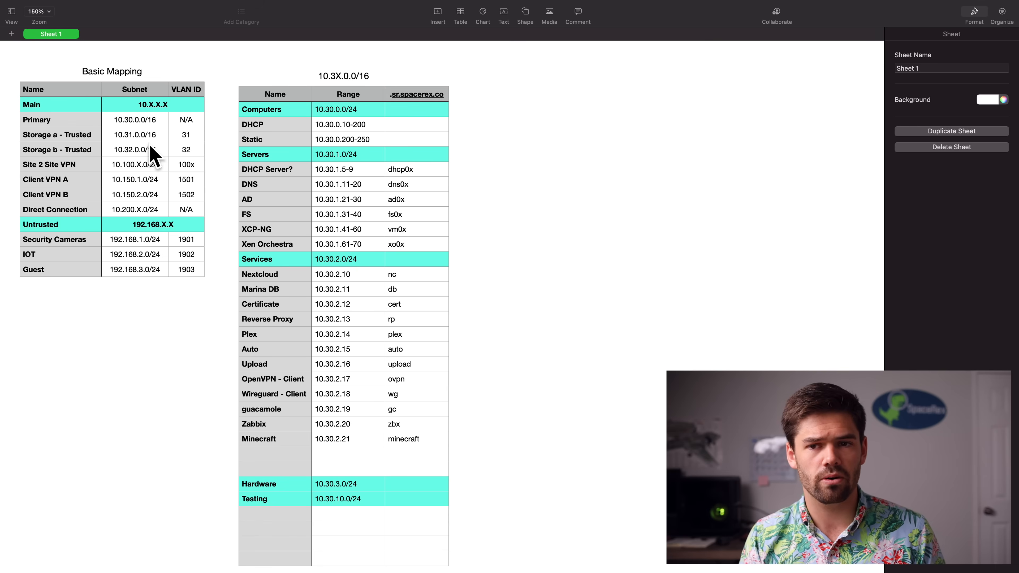
{"action": "mouse_move", "coordinate": [151, 149]}
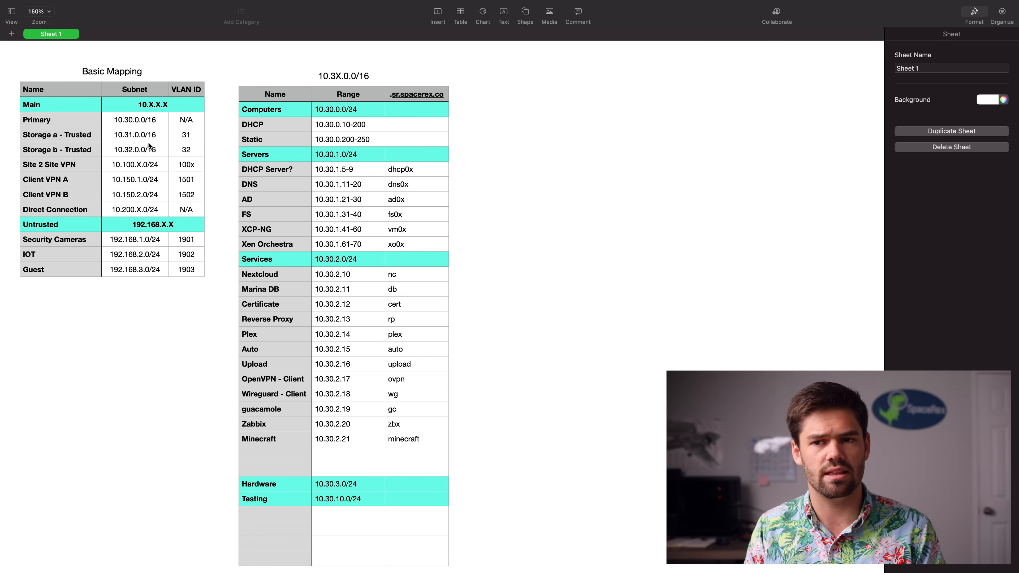
{"action": "mouse_move", "coordinate": [83, 135]}
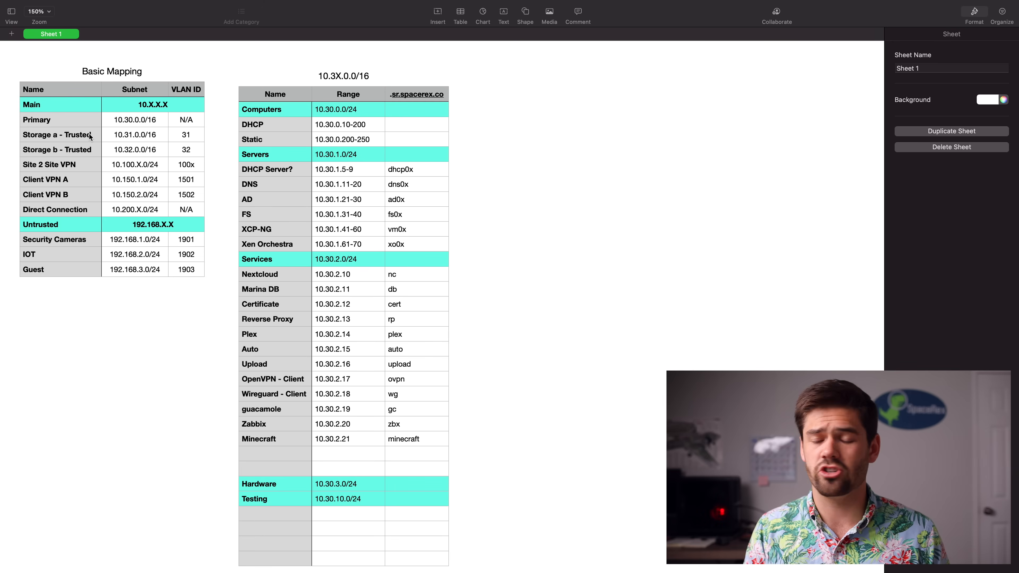
{"action": "mouse_move", "coordinate": [194, 139]}
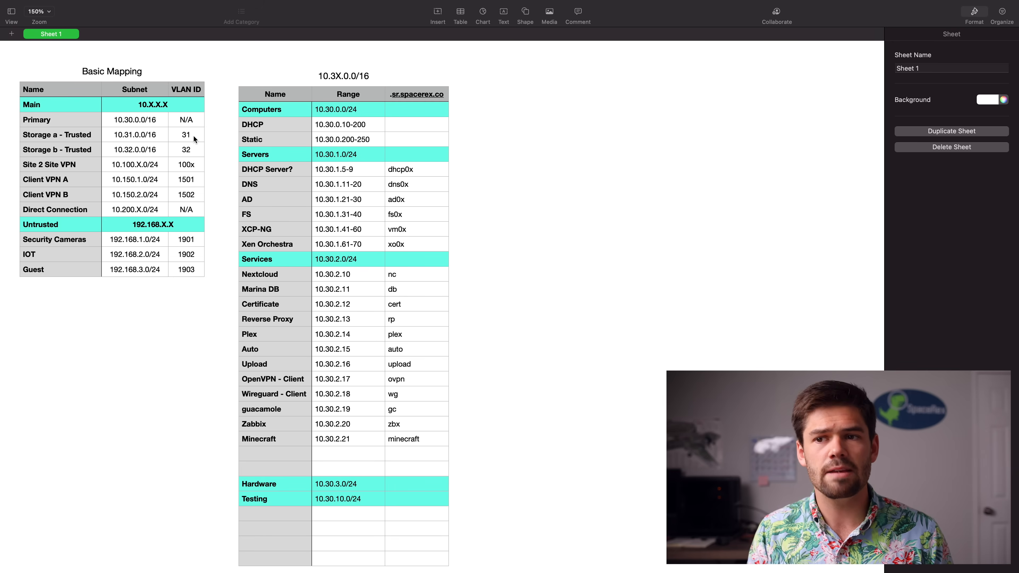
{"action": "mouse_move", "coordinate": [211, 126]}
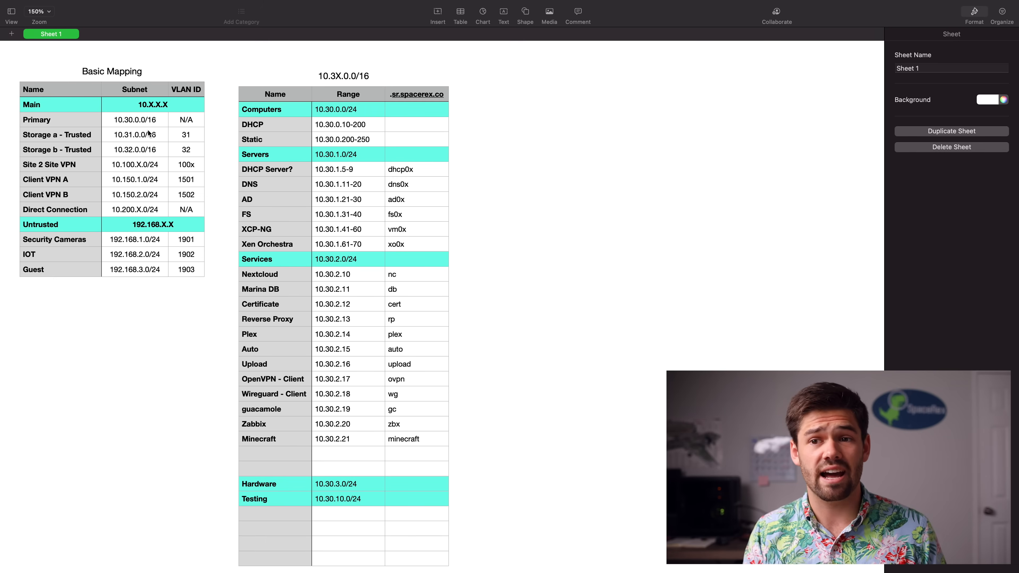
{"action": "mouse_move", "coordinate": [189, 154]}
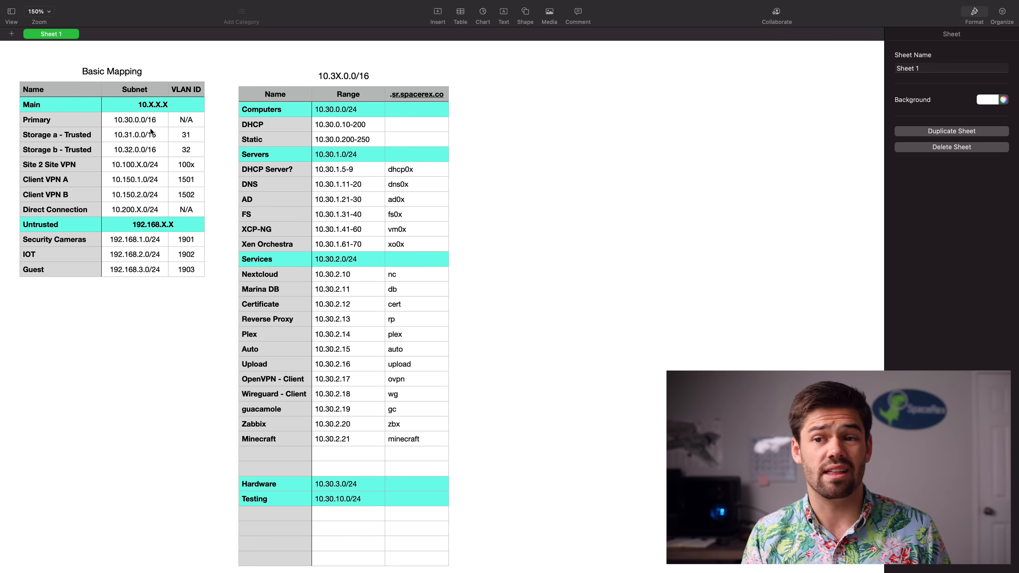
{"action": "mouse_move", "coordinate": [288, 148]}
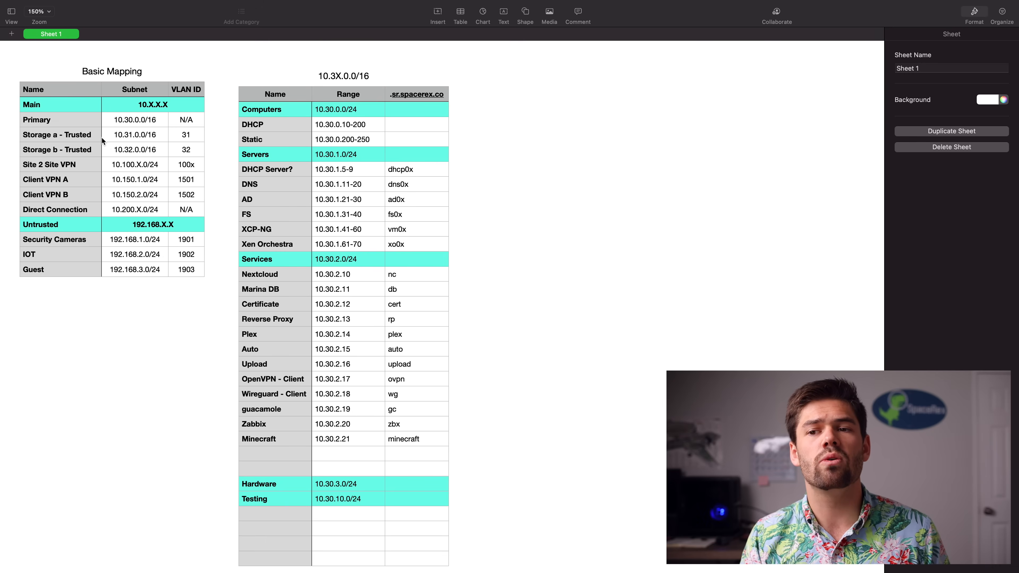
{"action": "mouse_move", "coordinate": [174, 170]}
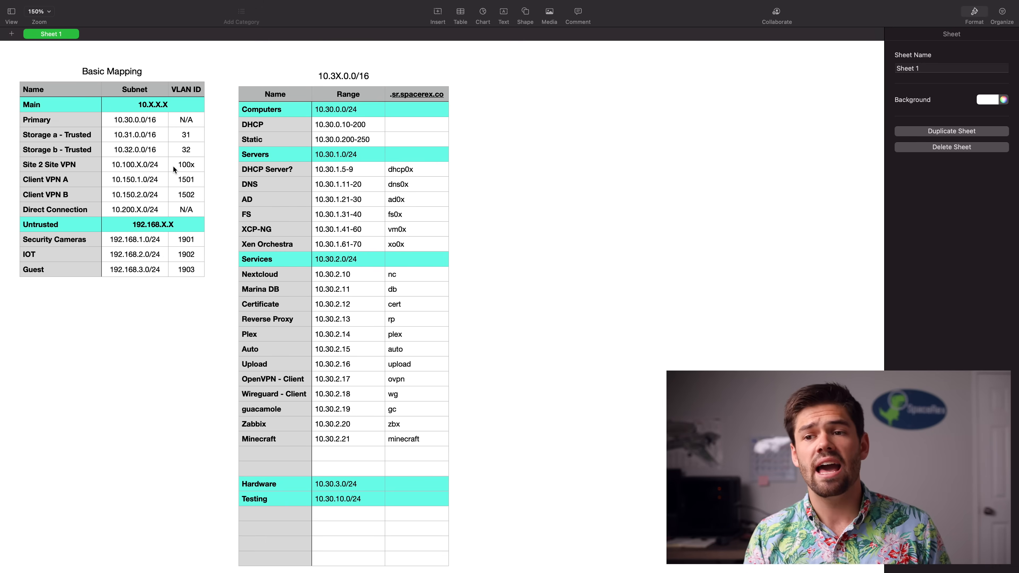
{"action": "mouse_move", "coordinate": [130, 141]}
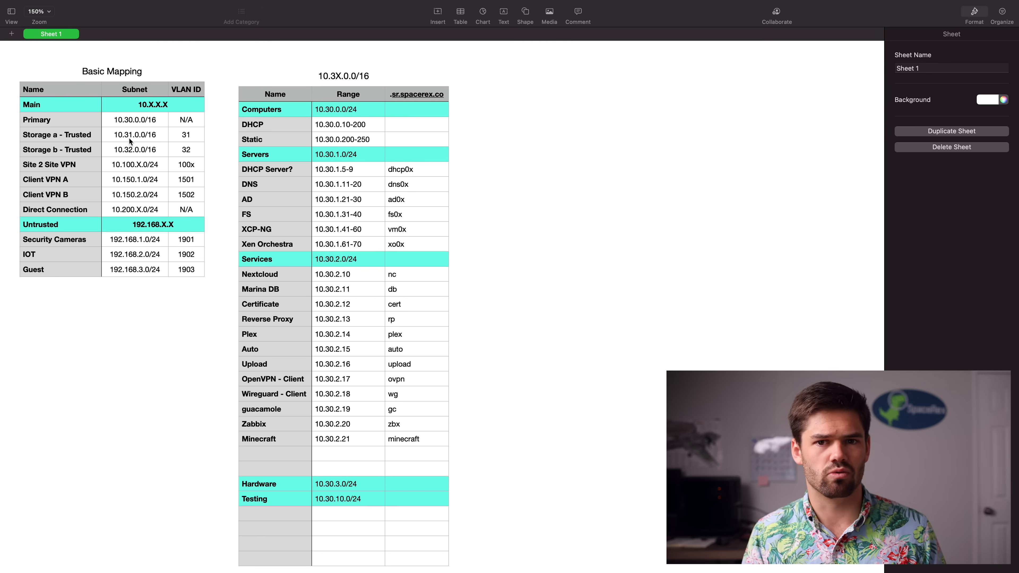
{"action": "mouse_move", "coordinate": [215, 126]}
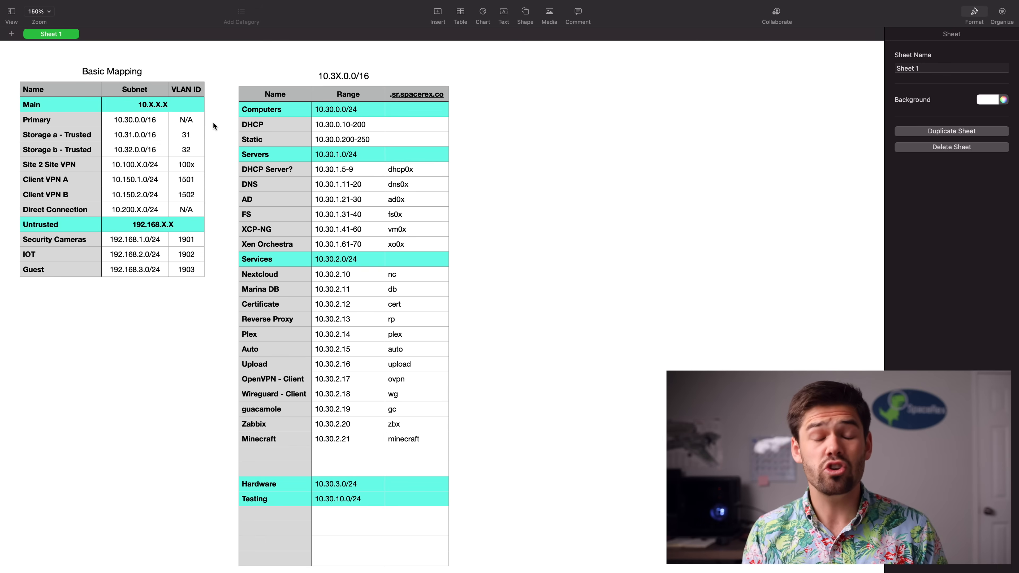
{"action": "mouse_move", "coordinate": [177, 162]}
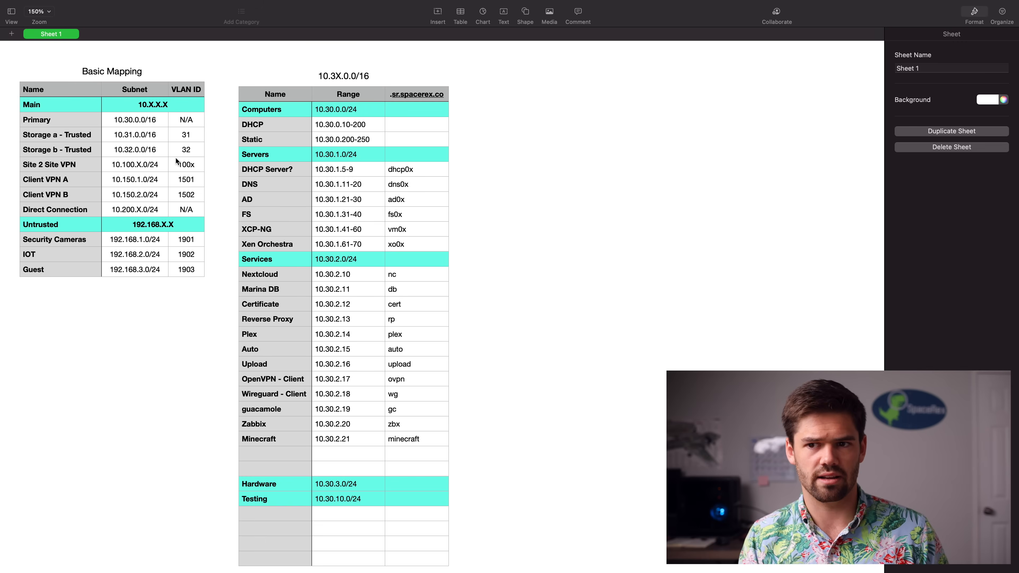
{"action": "mouse_move", "coordinate": [36, 126]}
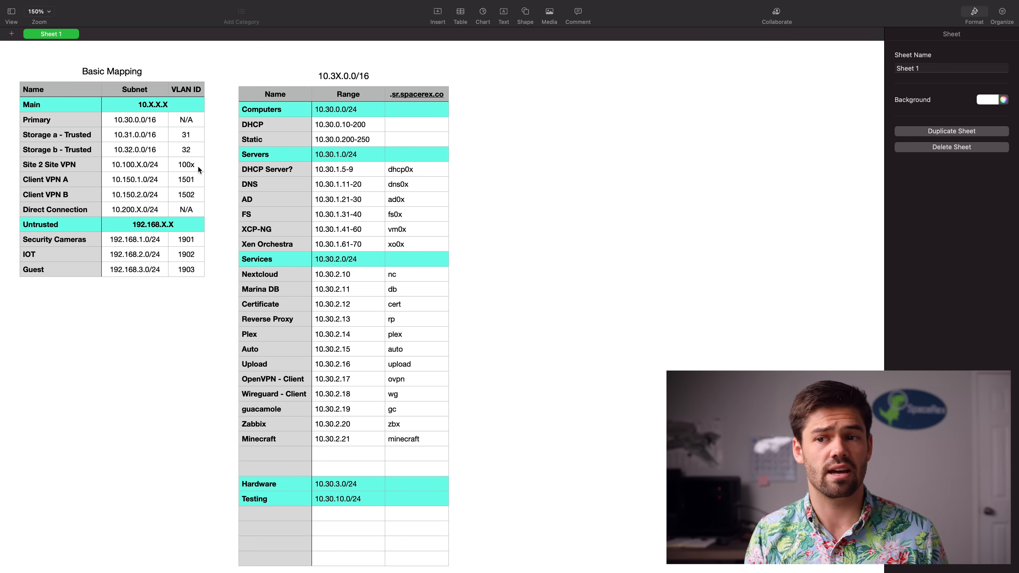
{"action": "mouse_move", "coordinate": [106, 168]}
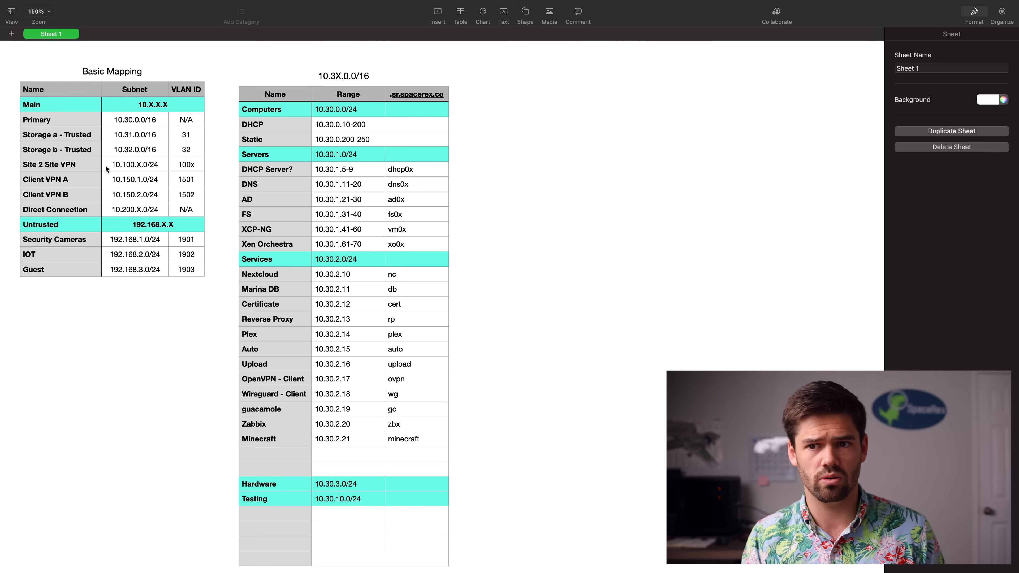
{"action": "mouse_move", "coordinate": [131, 164]}
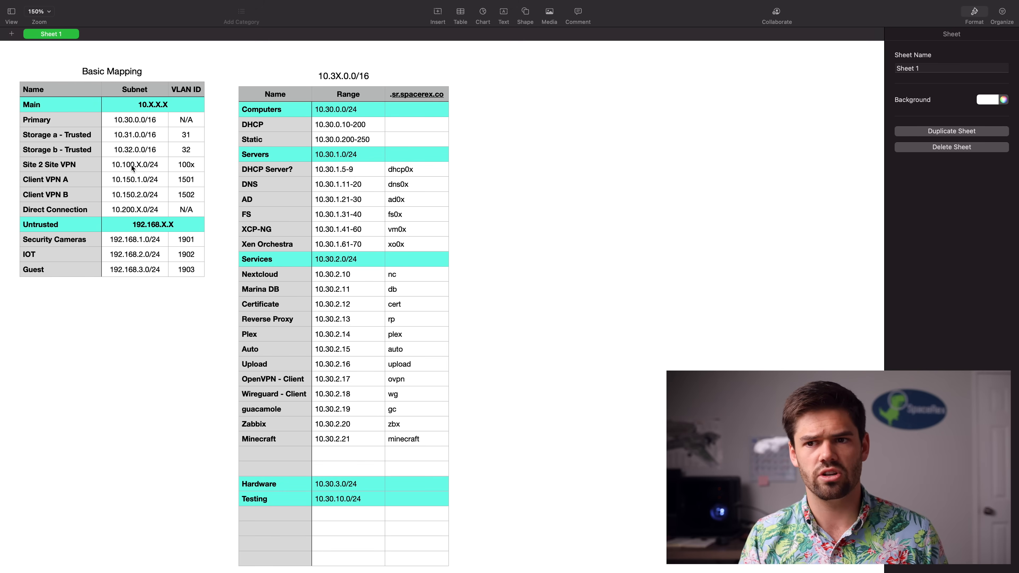
{"action": "mouse_move", "coordinate": [188, 176]}
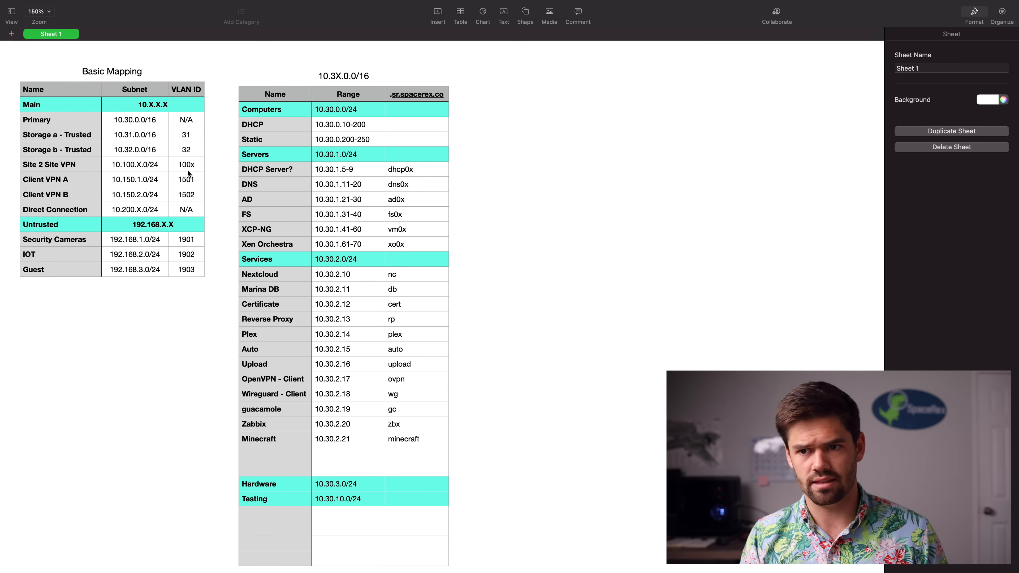
{"action": "mouse_move", "coordinate": [154, 165]}
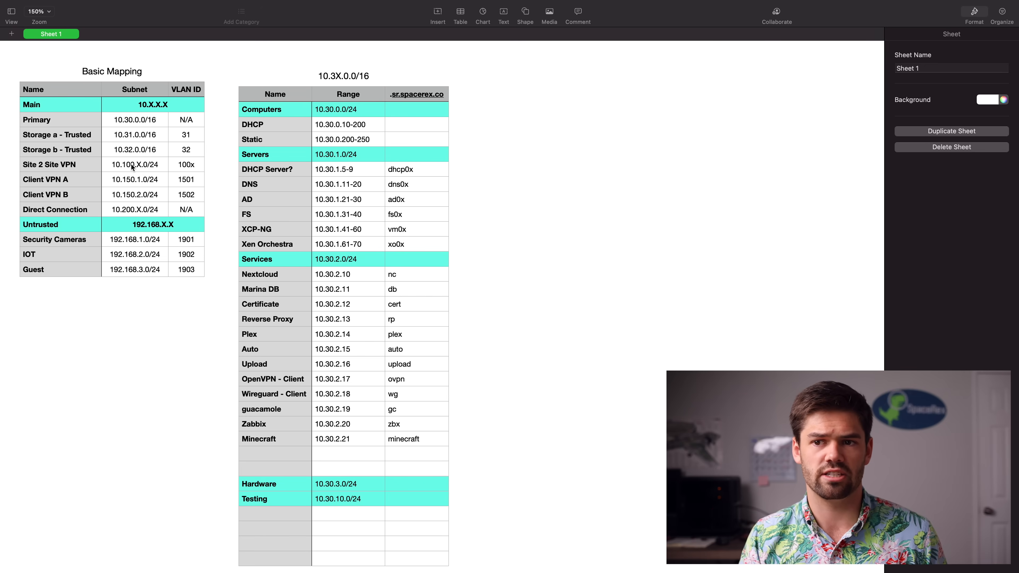
{"action": "mouse_move", "coordinate": [173, 192]}
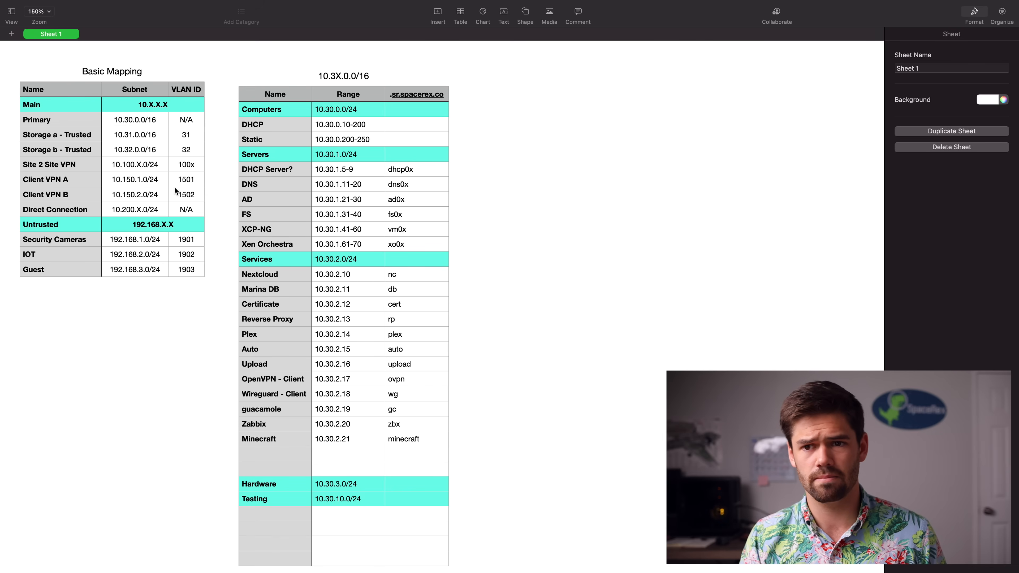
{"action": "mouse_move", "coordinate": [67, 183]}
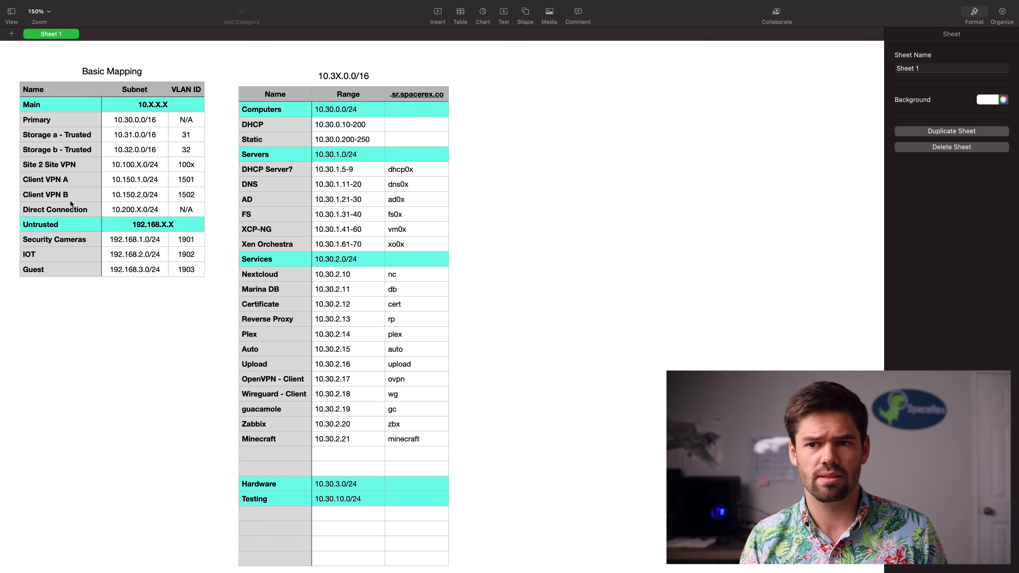
{"action": "mouse_move", "coordinate": [84, 154]}
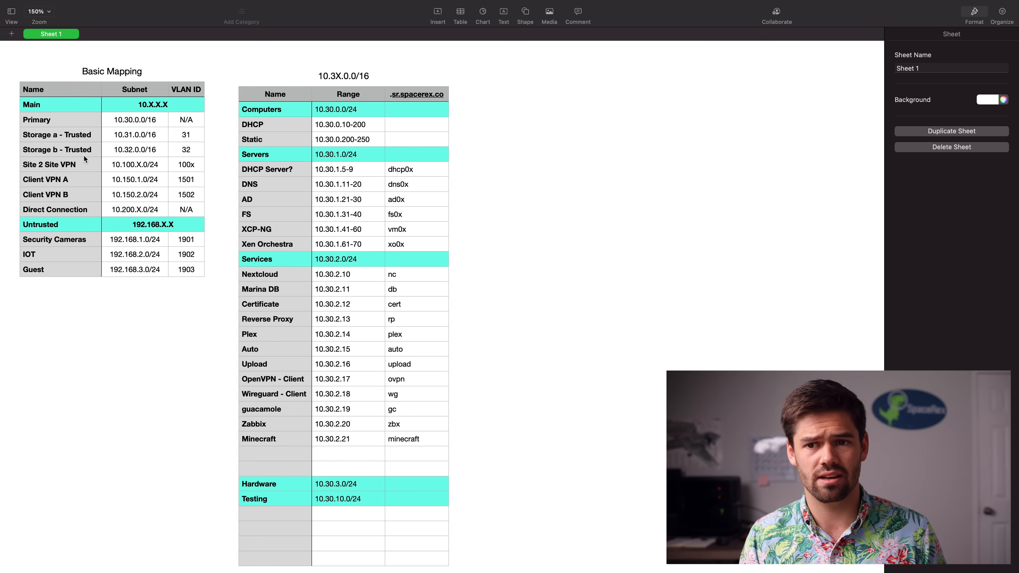
{"action": "mouse_move", "coordinate": [117, 211]}
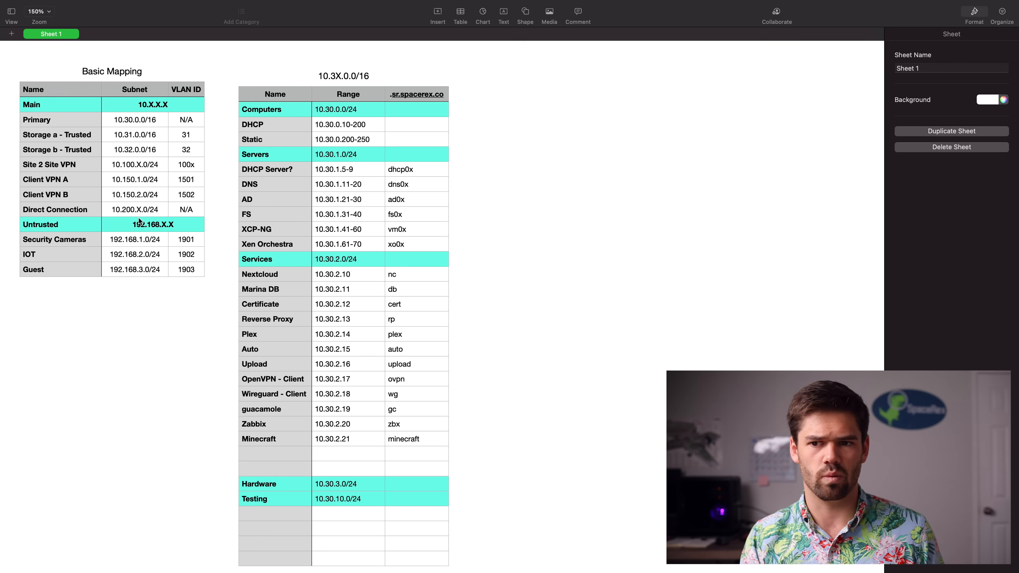
{"action": "mouse_move", "coordinate": [197, 226]}
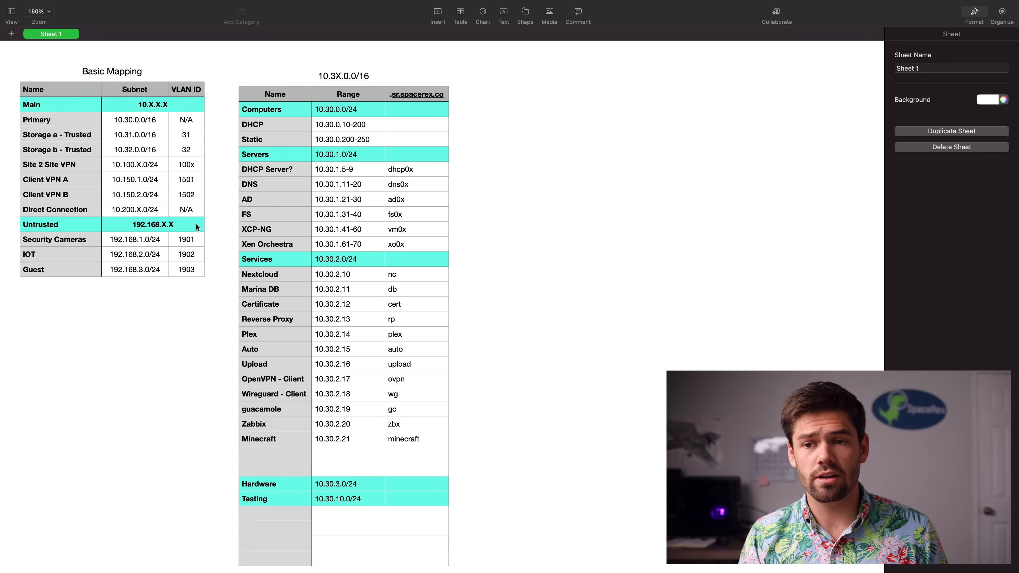
{"action": "mouse_move", "coordinate": [103, 232]}
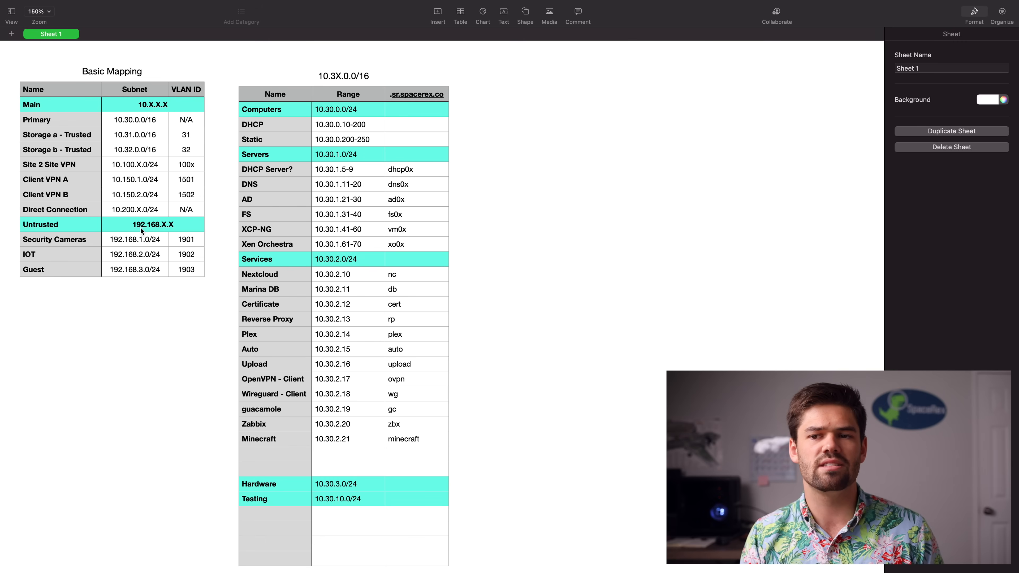
{"action": "mouse_move", "coordinate": [150, 211]}
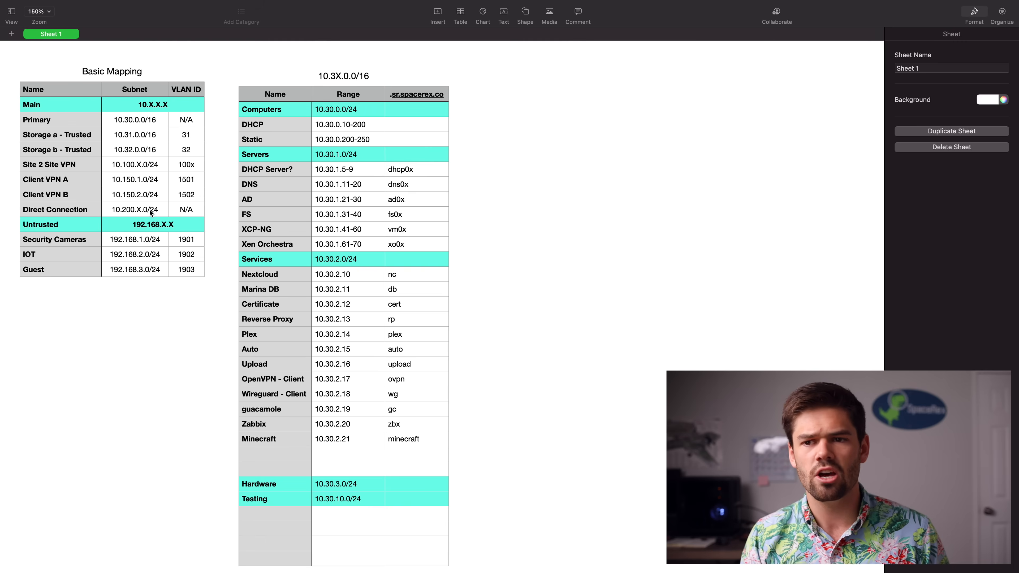
{"action": "mouse_move", "coordinate": [149, 228]}
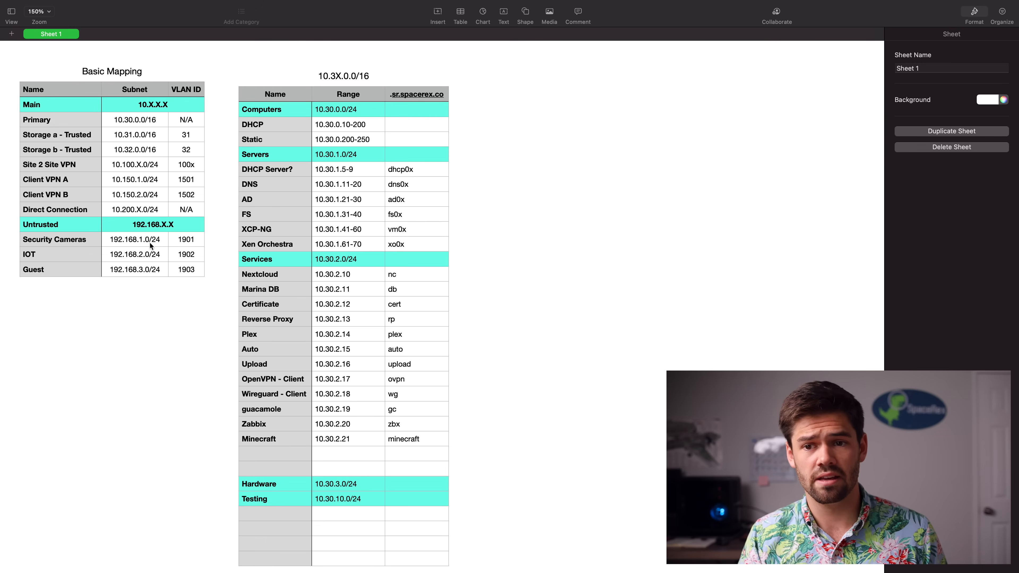
{"action": "mouse_move", "coordinate": [71, 263]}
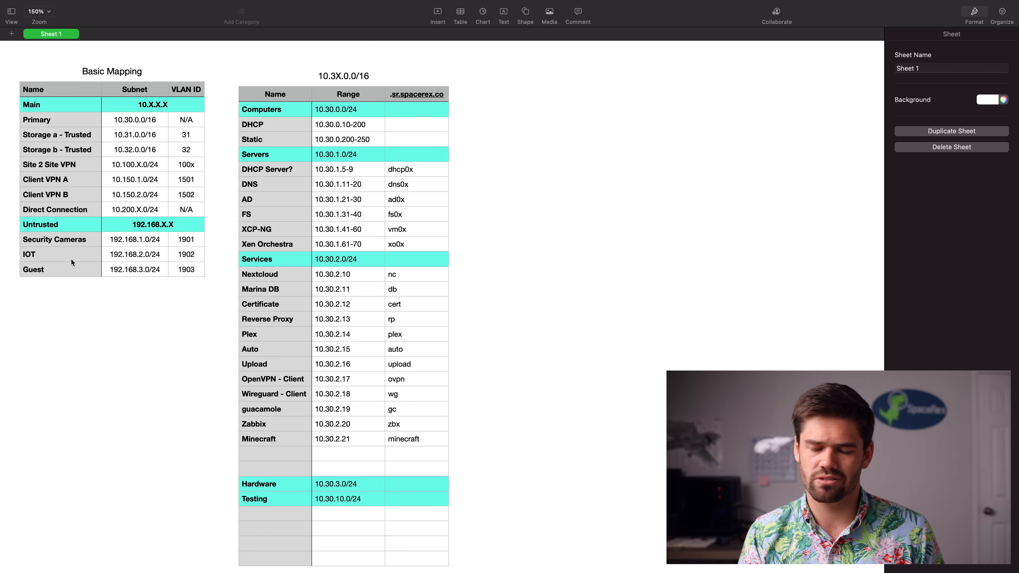
{"action": "mouse_move", "coordinate": [155, 263]}
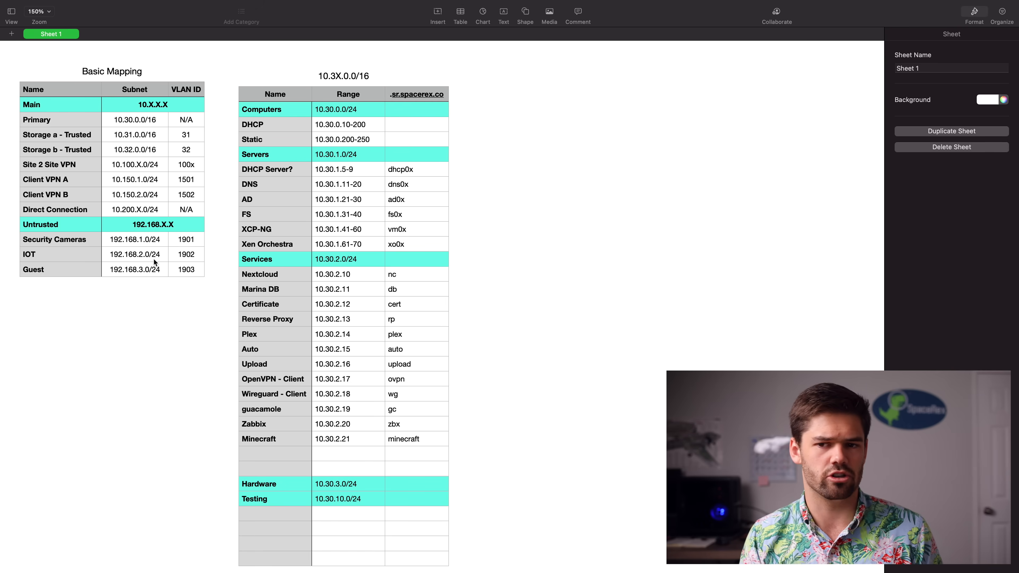
{"action": "mouse_move", "coordinate": [63, 280]}
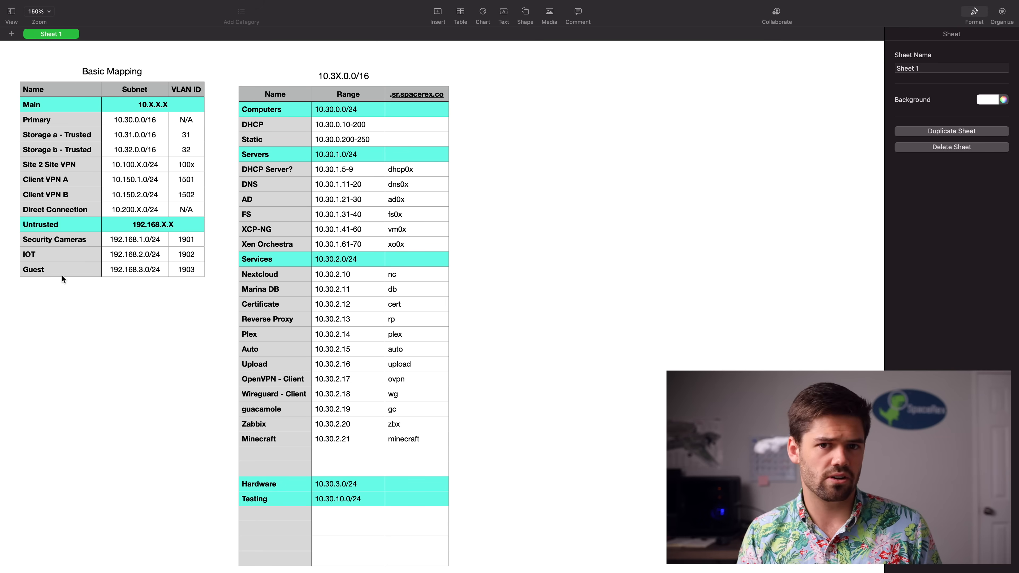
{"action": "mouse_move", "coordinate": [151, 275]}
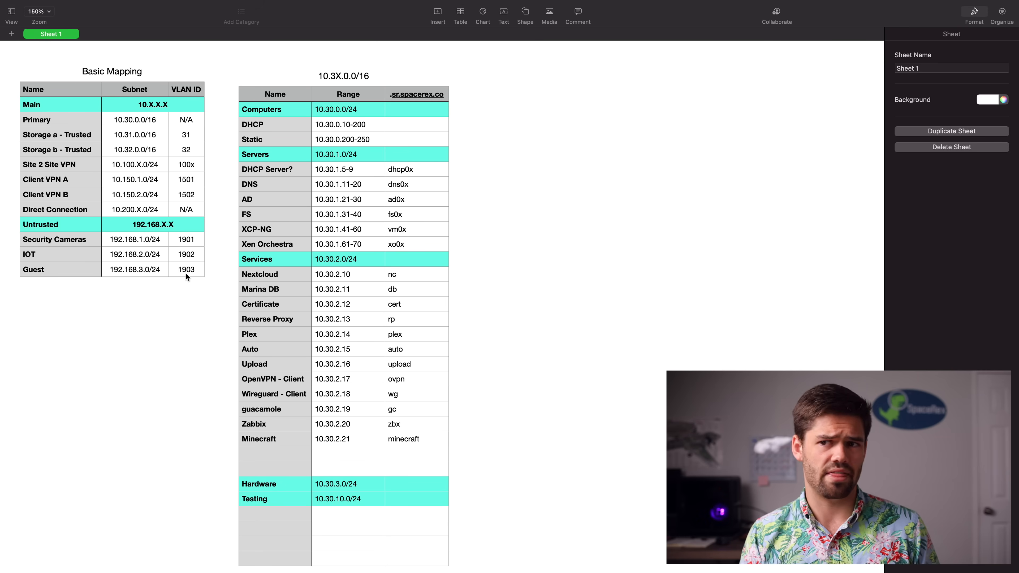
{"action": "mouse_move", "coordinate": [185, 327]}
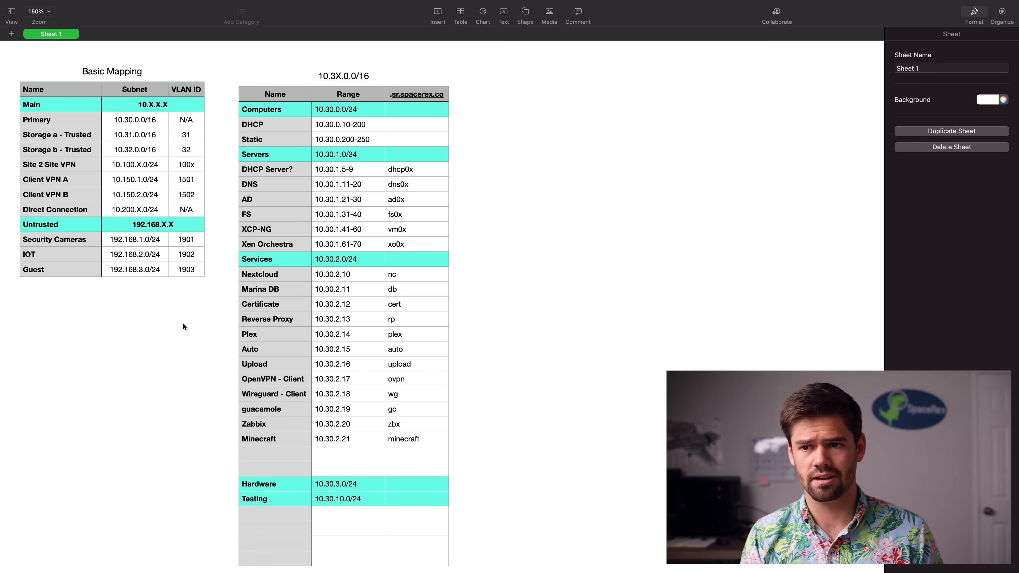
{"action": "mouse_move", "coordinate": [401, 258]}
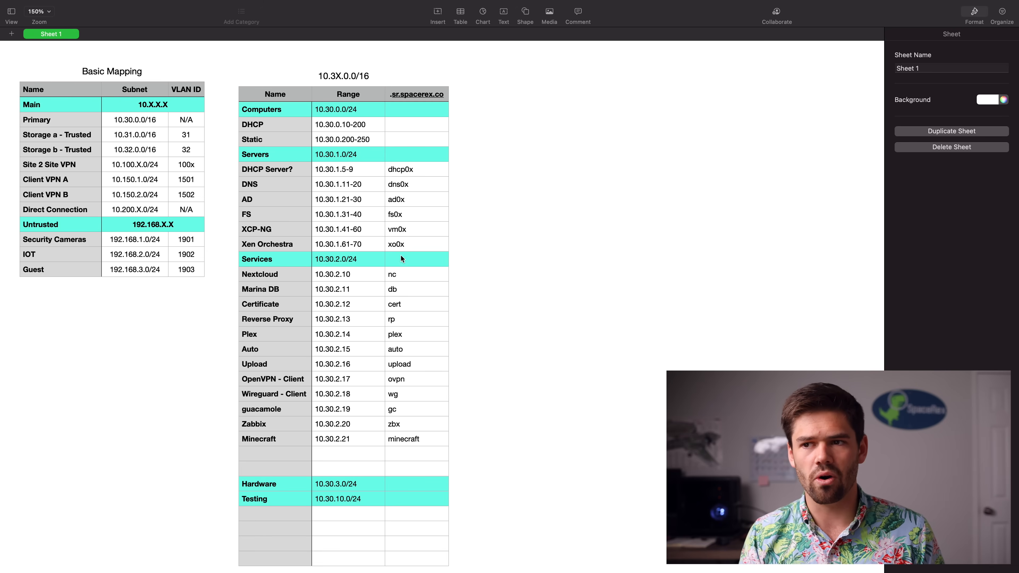
{"action": "mouse_move", "coordinate": [348, 94]}
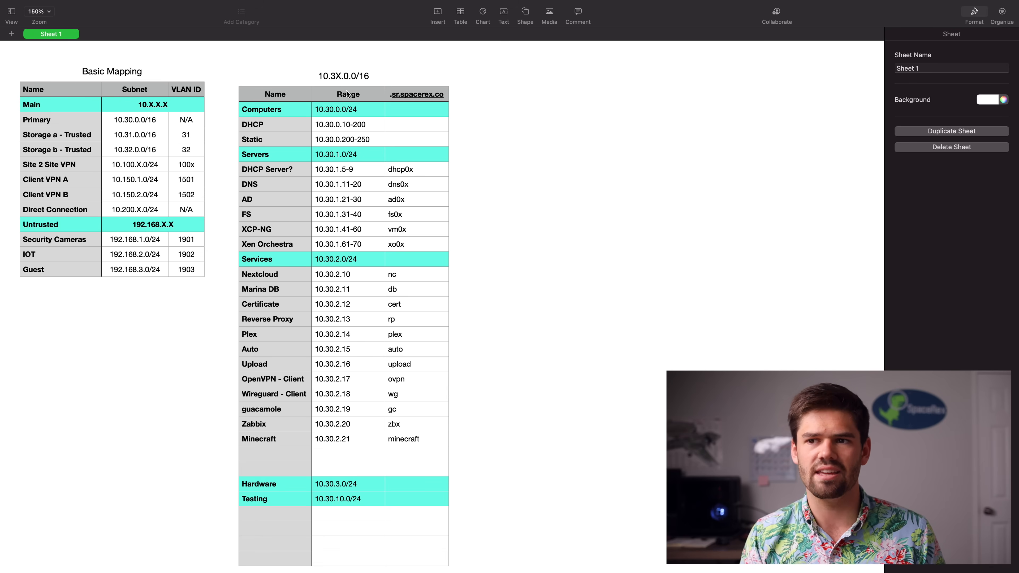
{"action": "mouse_move", "coordinate": [306, 172]}
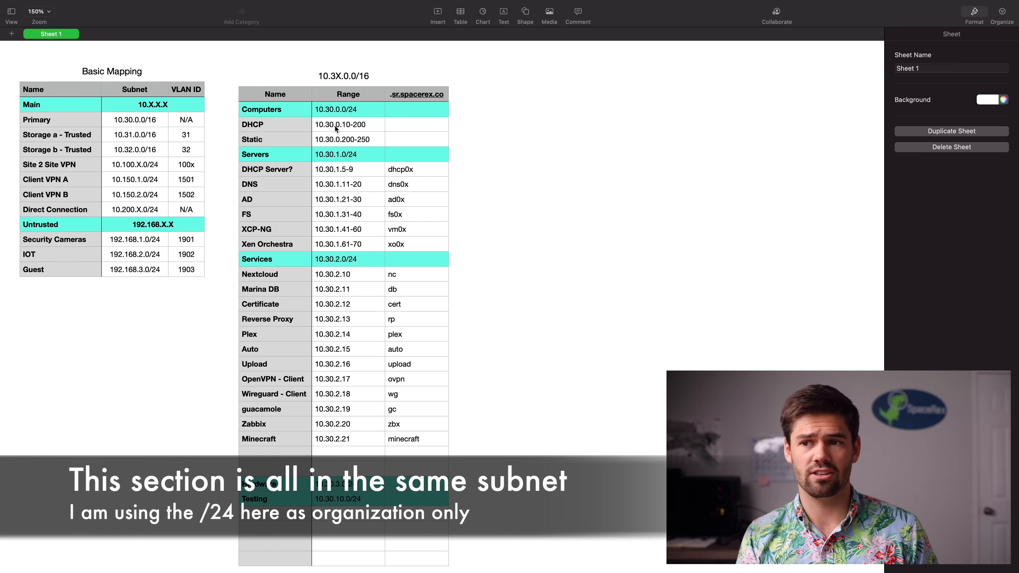
{"action": "mouse_move", "coordinate": [307, 119]}
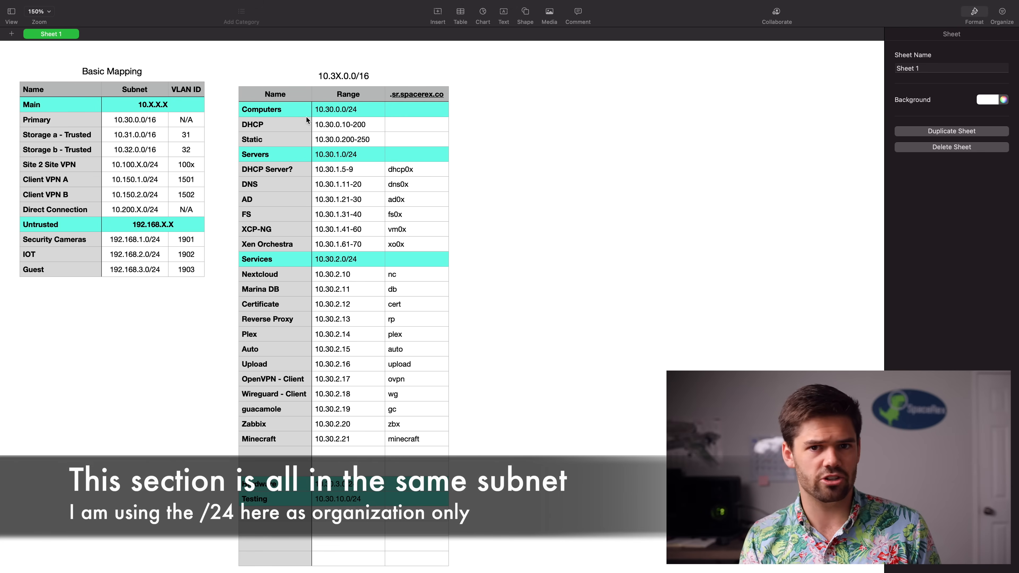
{"action": "mouse_move", "coordinate": [277, 148]}
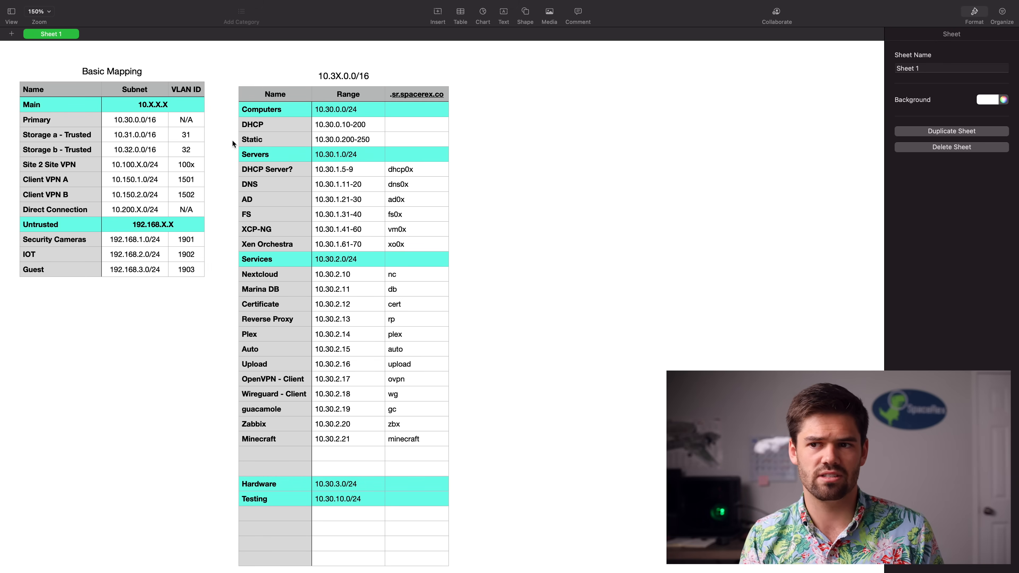
{"action": "mouse_move", "coordinate": [512, 155]}
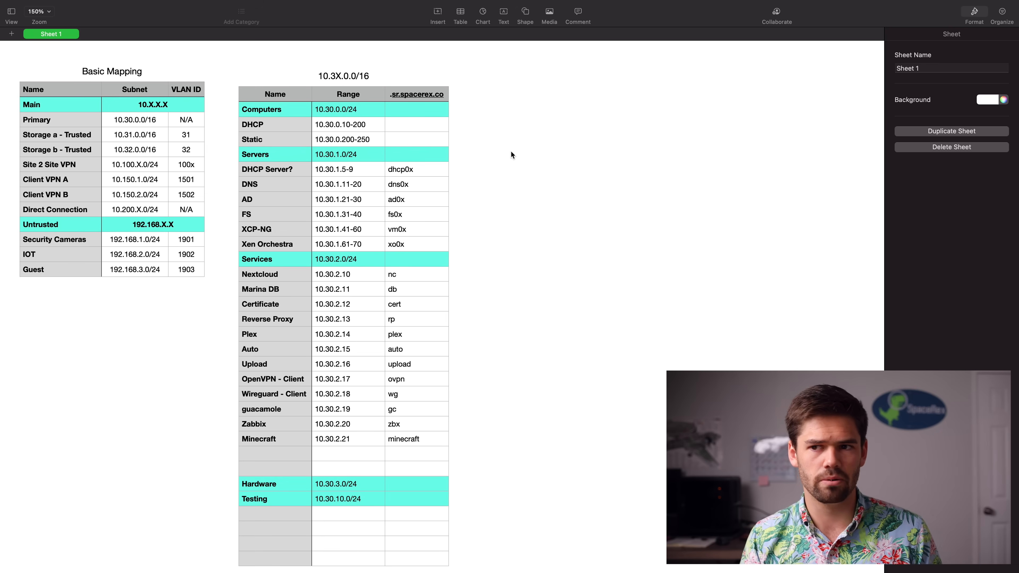
{"action": "mouse_move", "coordinate": [321, 141]}
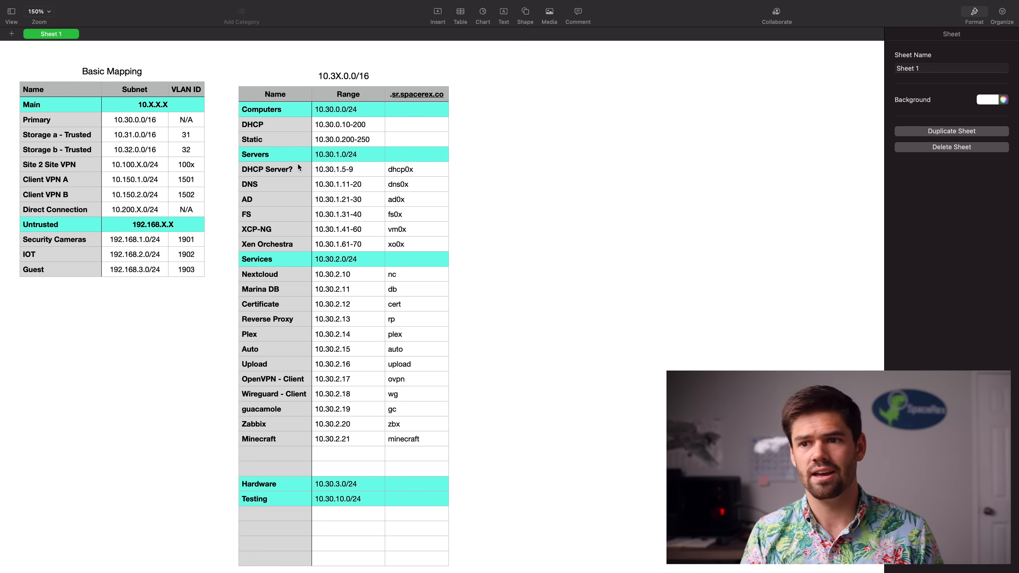
{"action": "mouse_move", "coordinate": [292, 186]}
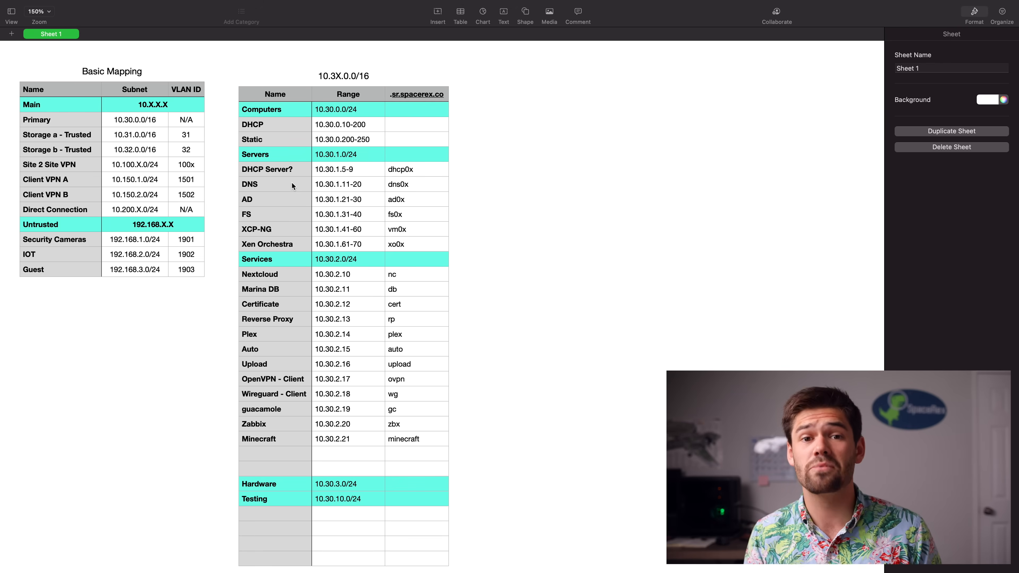
{"action": "mouse_move", "coordinate": [328, 186]}
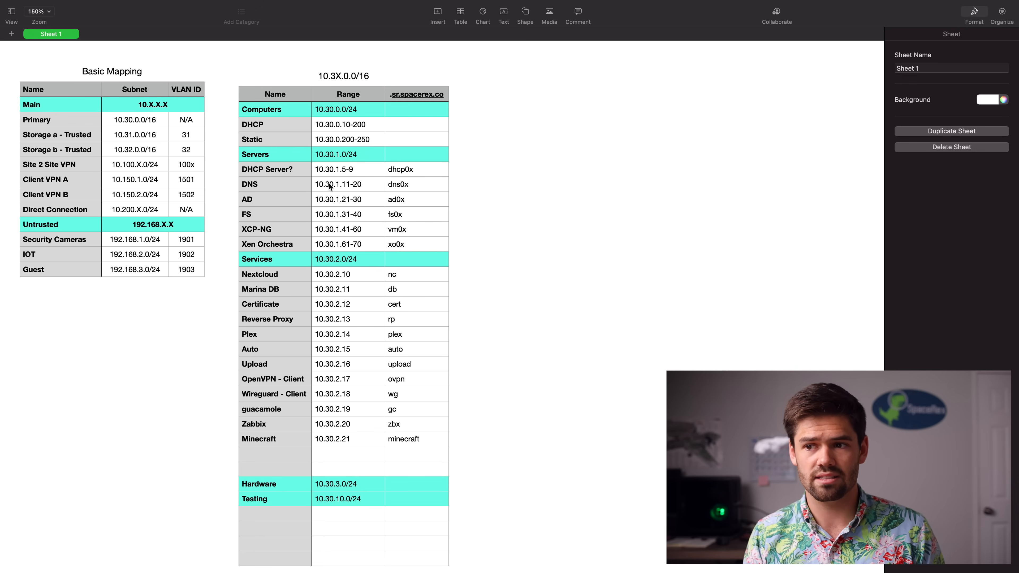
{"action": "mouse_move", "coordinate": [319, 211]}
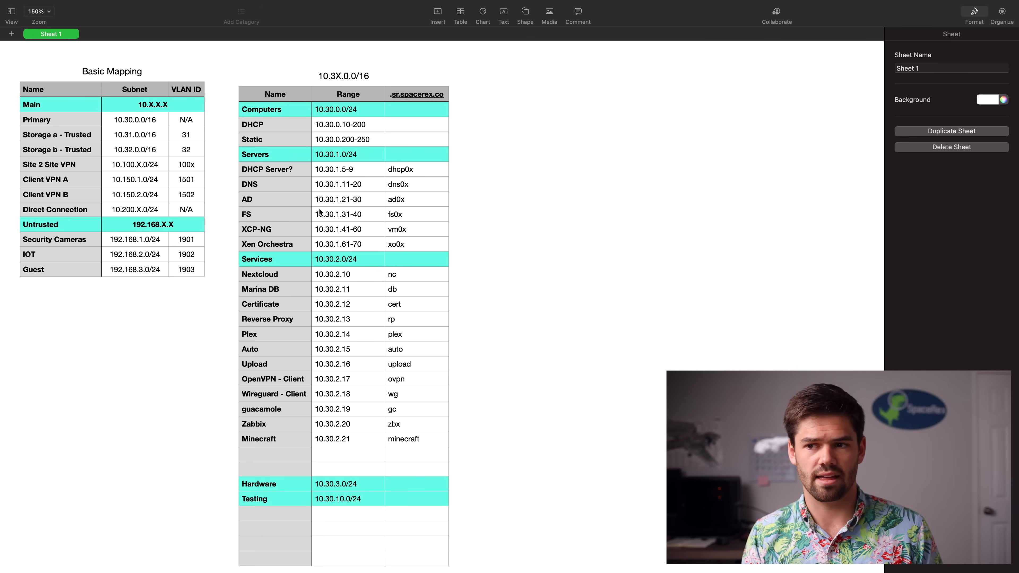
{"action": "mouse_move", "coordinate": [285, 206]}
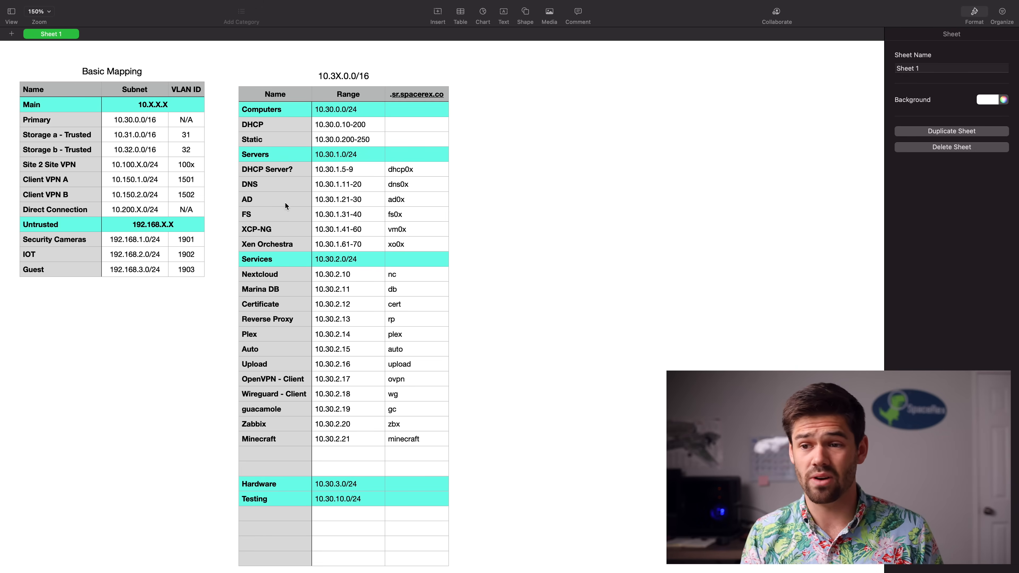
{"action": "mouse_move", "coordinate": [306, 202]}
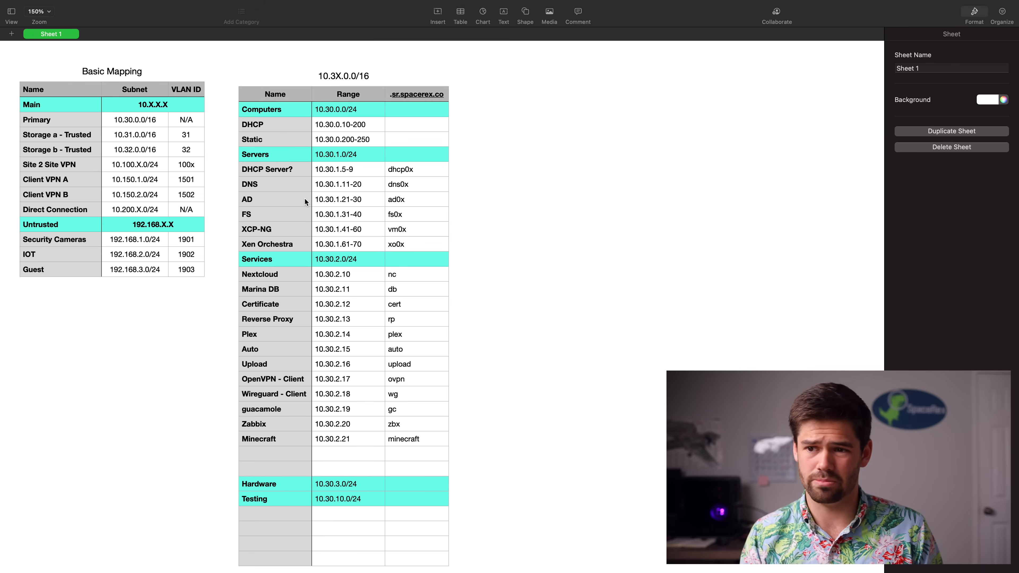
{"action": "mouse_move", "coordinate": [356, 217]}
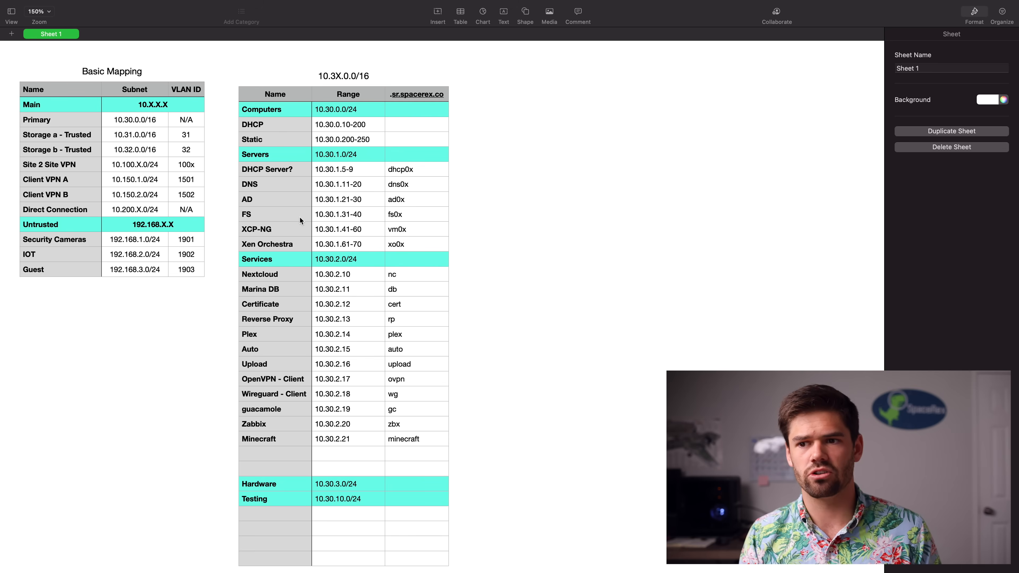
{"action": "mouse_move", "coordinate": [487, 228]}
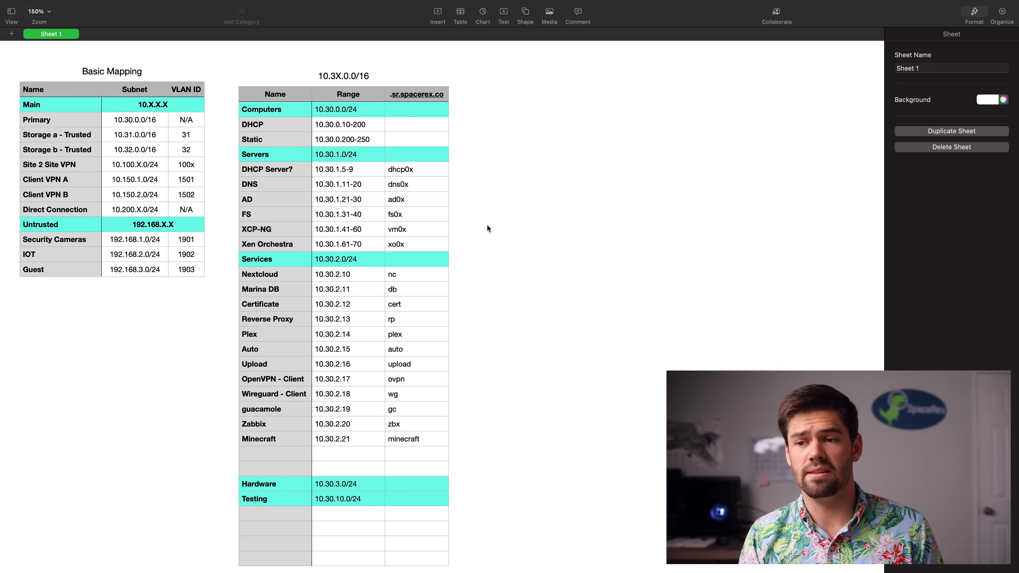
From the XCP-NG vm0x row, inspect the xen orchestra VM at 10.30.1.61 and its console.
{"action": "left_click", "coordinate": [273, 229]}
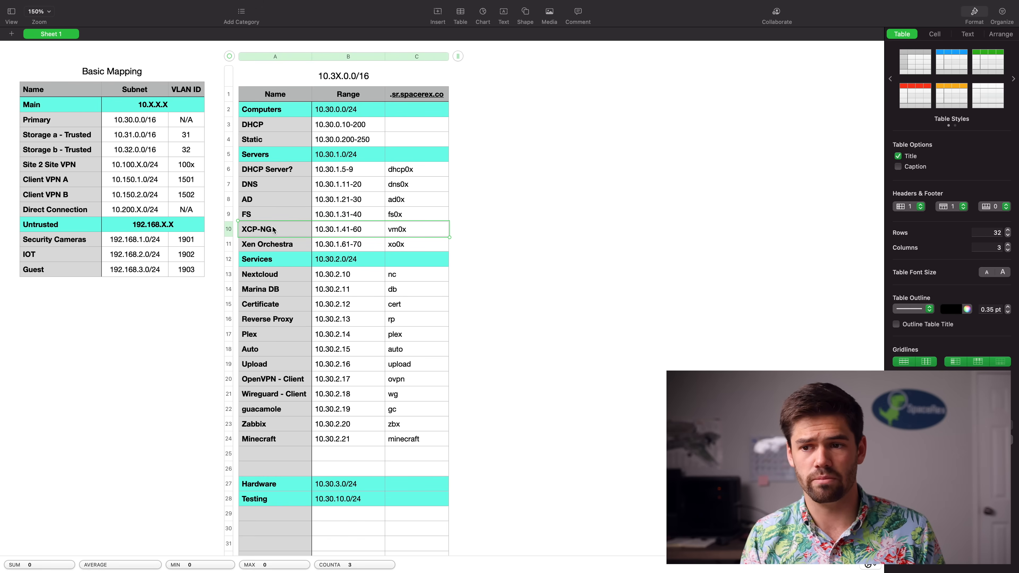
{"action": "mouse_move", "coordinate": [295, 235]}
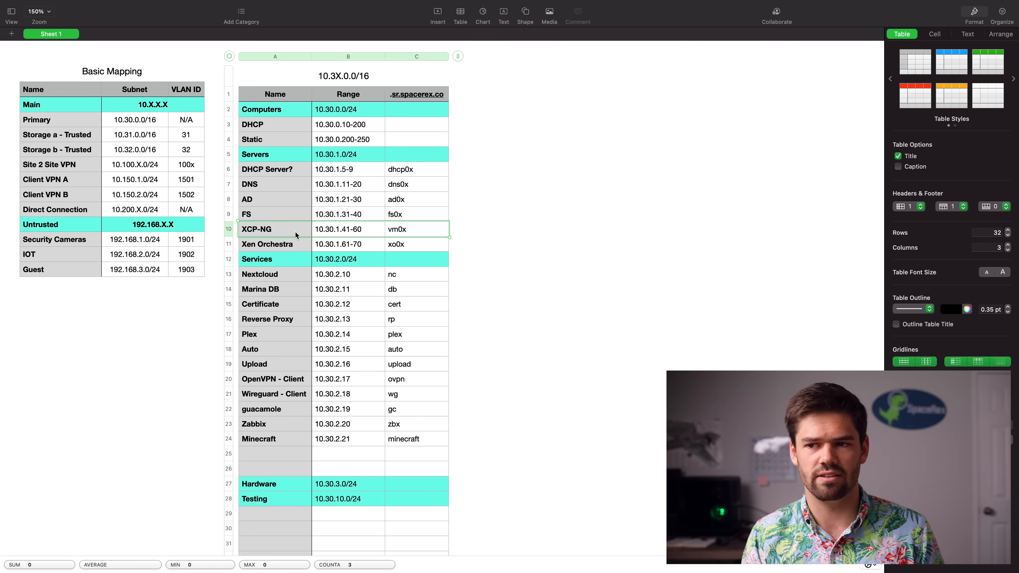
{"action": "mouse_move", "coordinate": [378, 232]}
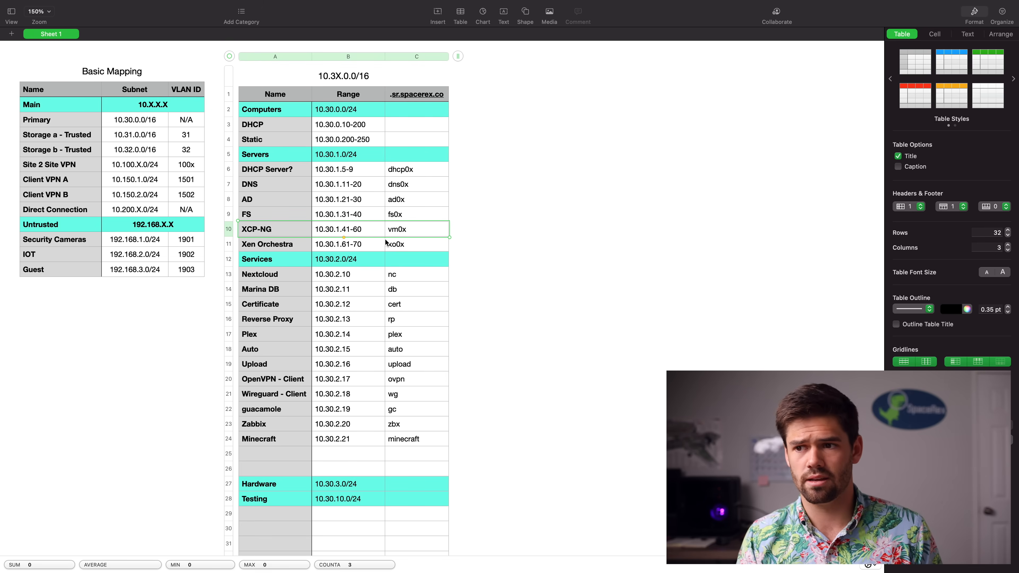
{"action": "left_click", "coordinate": [416, 229]}
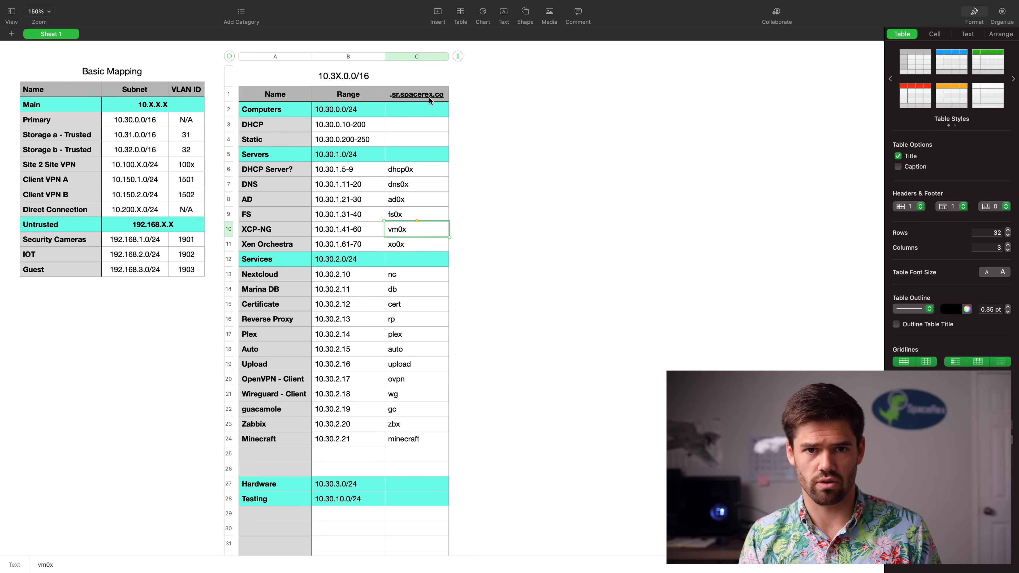
{"action": "mouse_move", "coordinate": [390, 538]}
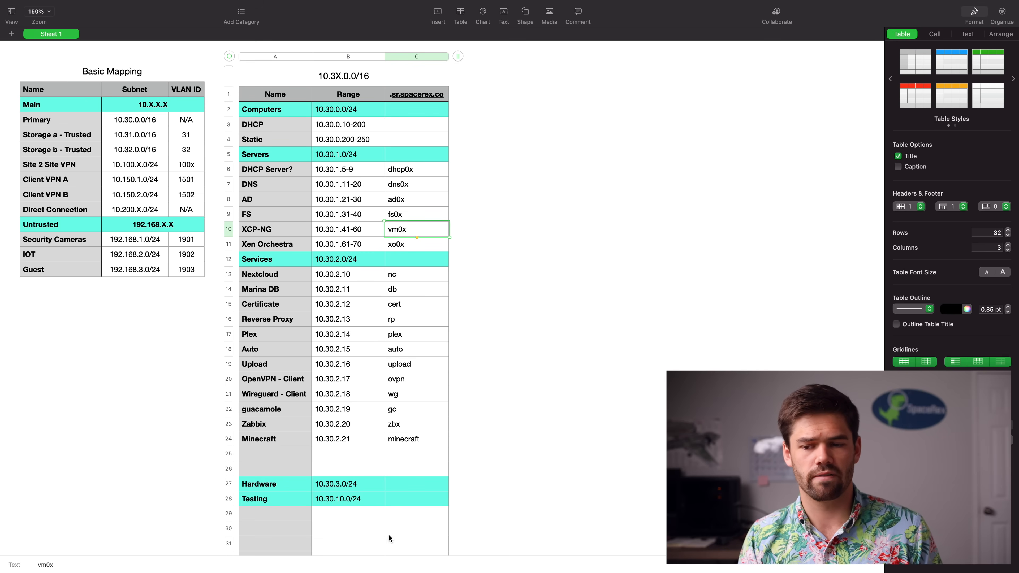
{"action": "mouse_move", "coordinate": [394, 532]}
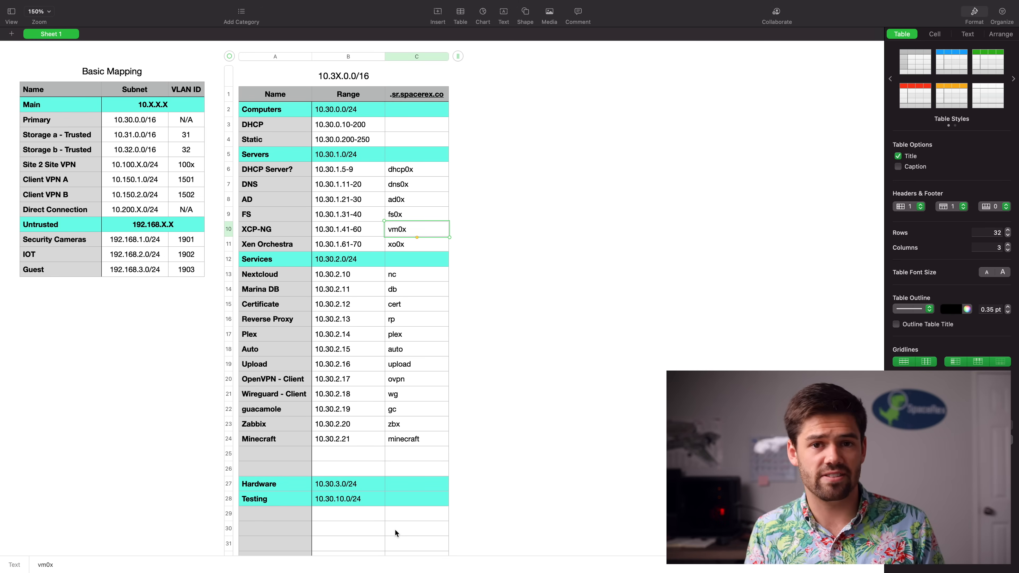
{"action": "mouse_move", "coordinate": [415, 189]}
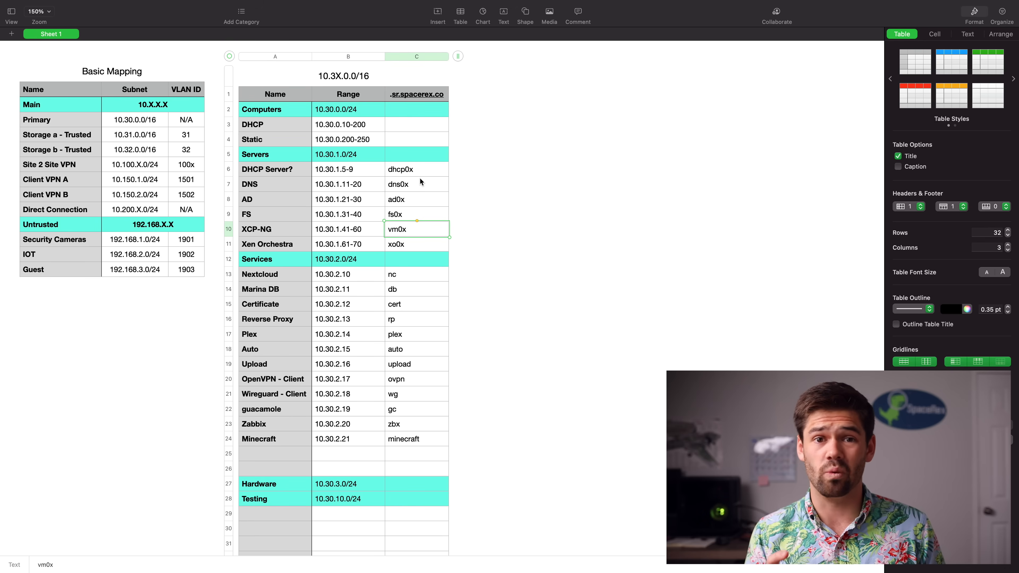
{"action": "mouse_move", "coordinate": [428, 157]}
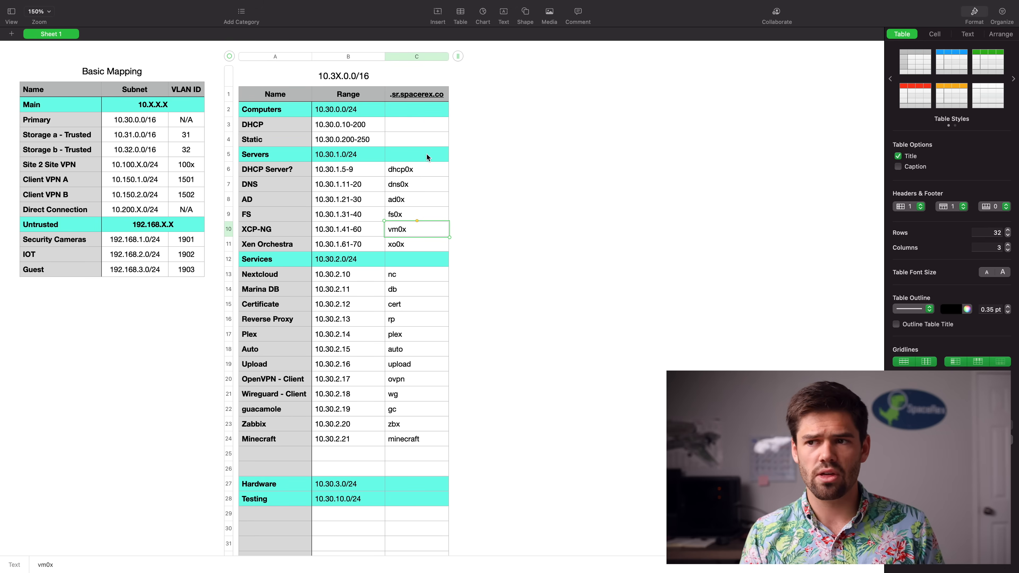
{"action": "mouse_move", "coordinate": [395, 99]}
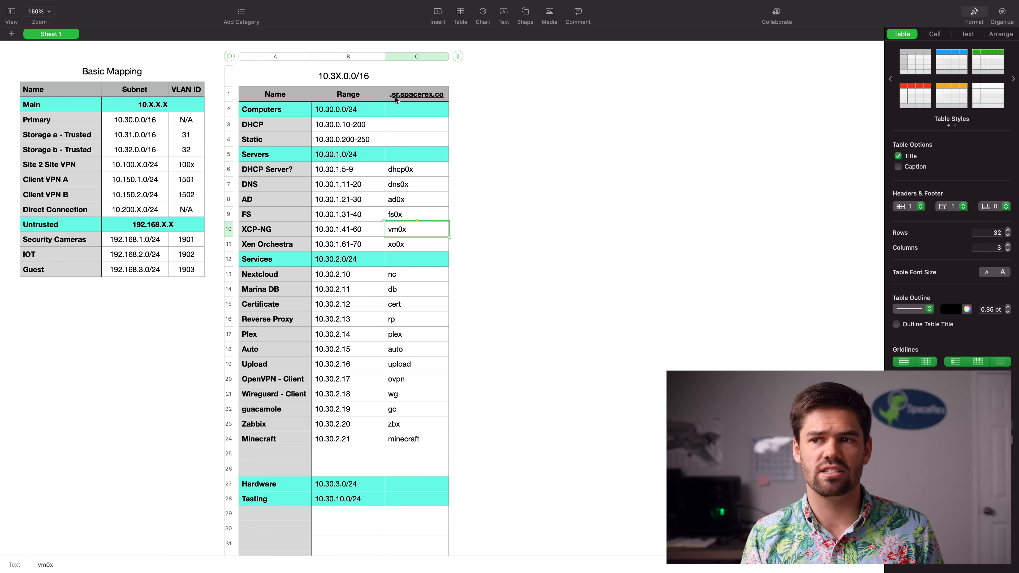
{"action": "mouse_move", "coordinate": [436, 102]}
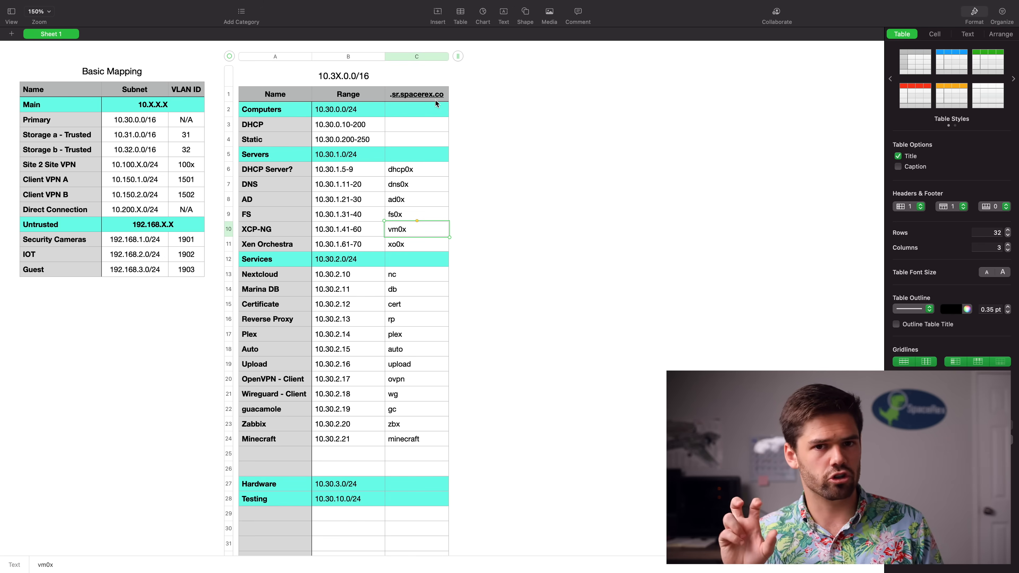
{"action": "mouse_move", "coordinate": [417, 111]}
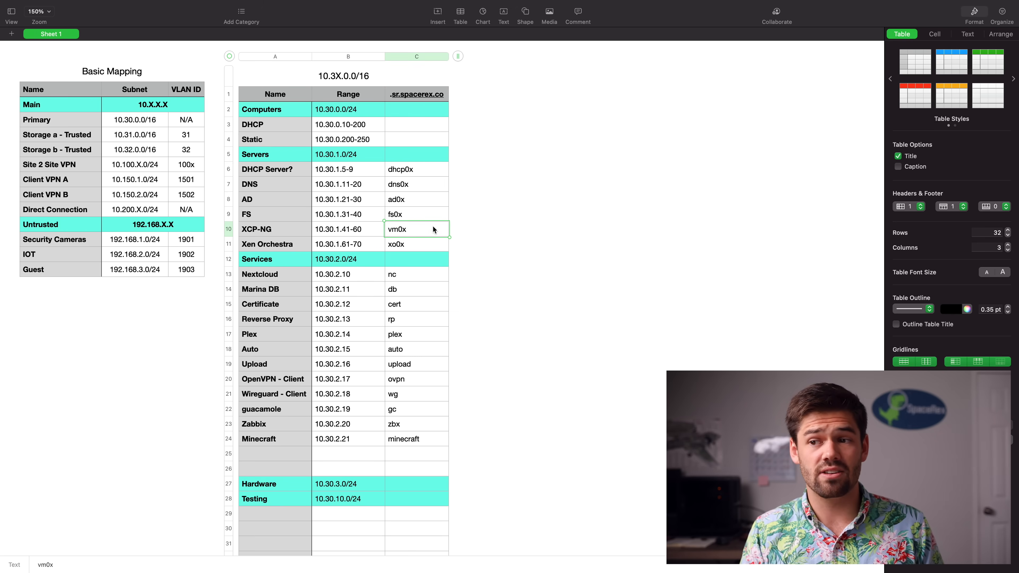
{"action": "mouse_move", "coordinate": [357, 252]}
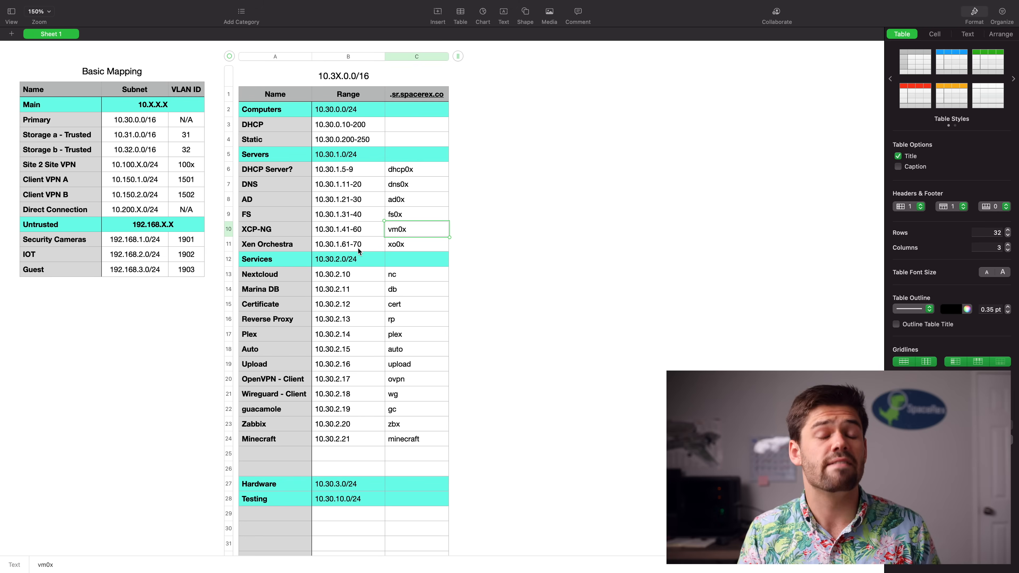
{"action": "mouse_move", "coordinate": [351, 248]}
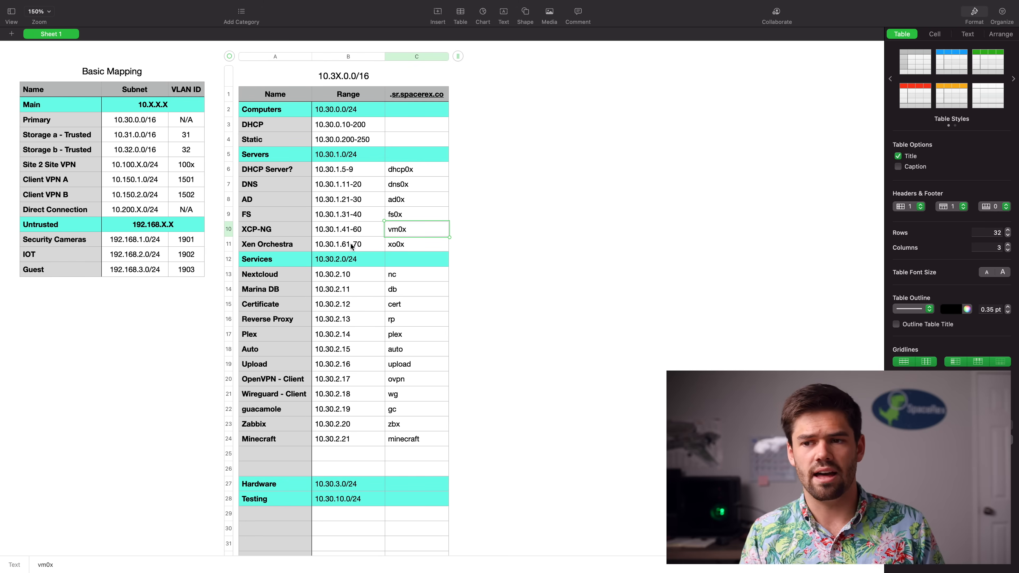
{"action": "mouse_move", "coordinate": [275, 243]}
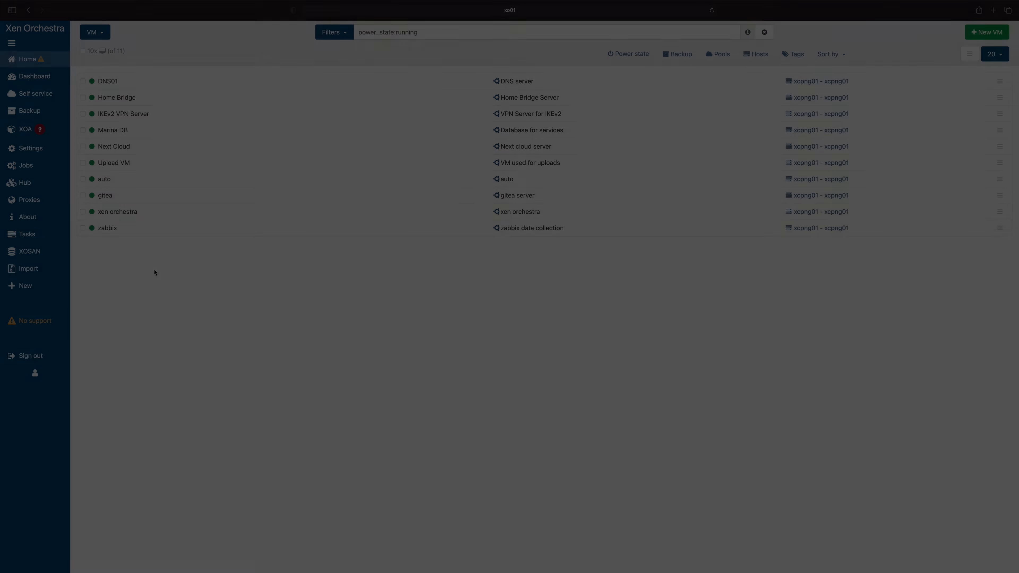
{"action": "left_click", "coordinate": [117, 211]}
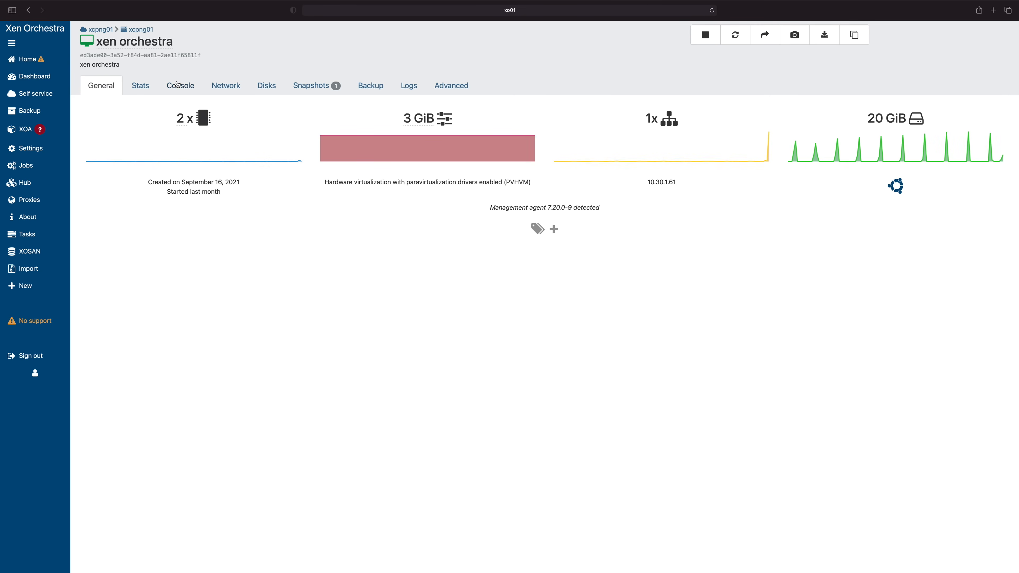
{"action": "left_click", "coordinate": [180, 85]}
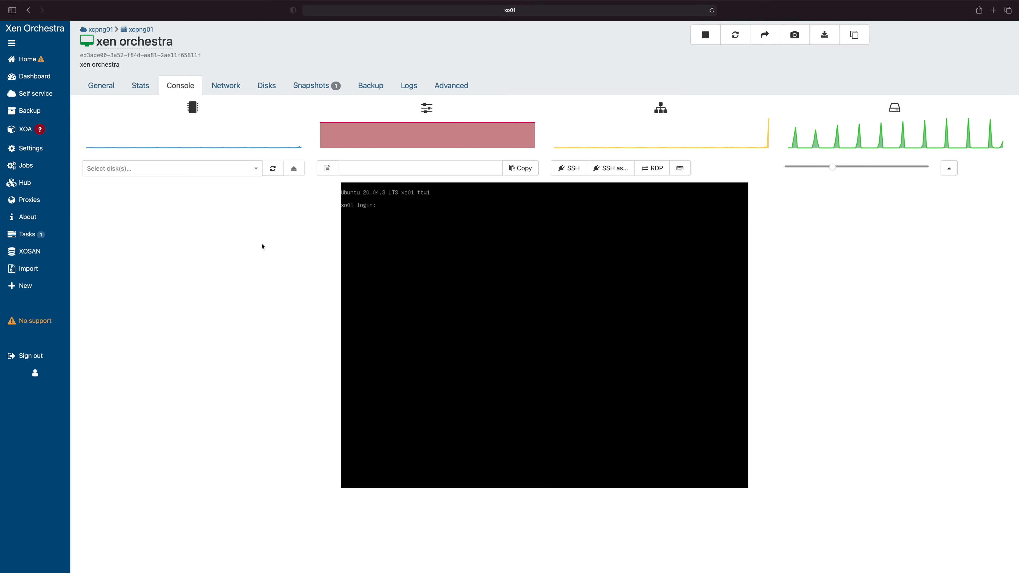
Return to the VM list and view the IKEv2 VPN Server's 20 GiB disk.
{"action": "left_click", "coordinate": [139, 85]}
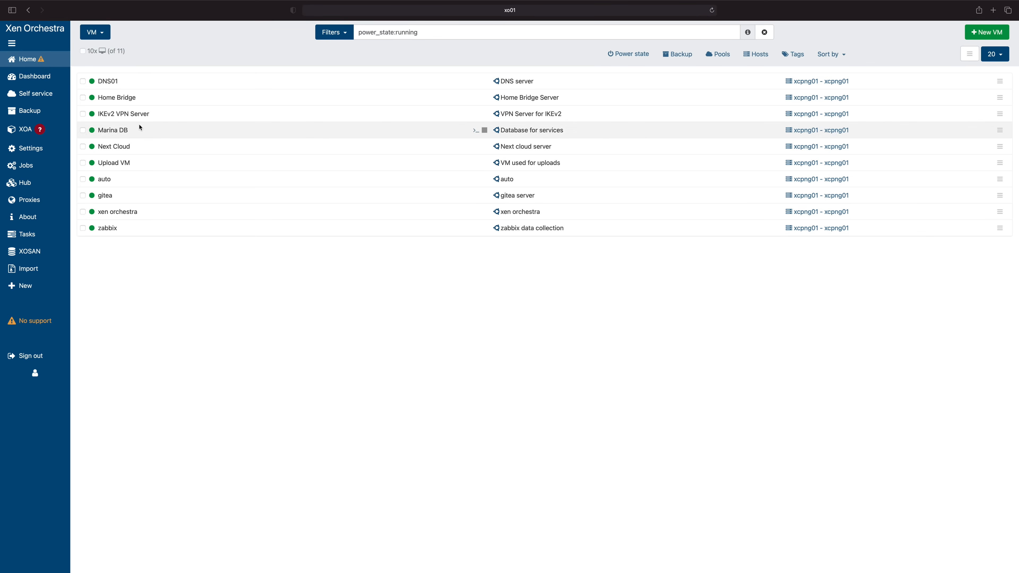
{"action": "left_click", "coordinate": [123, 113]}
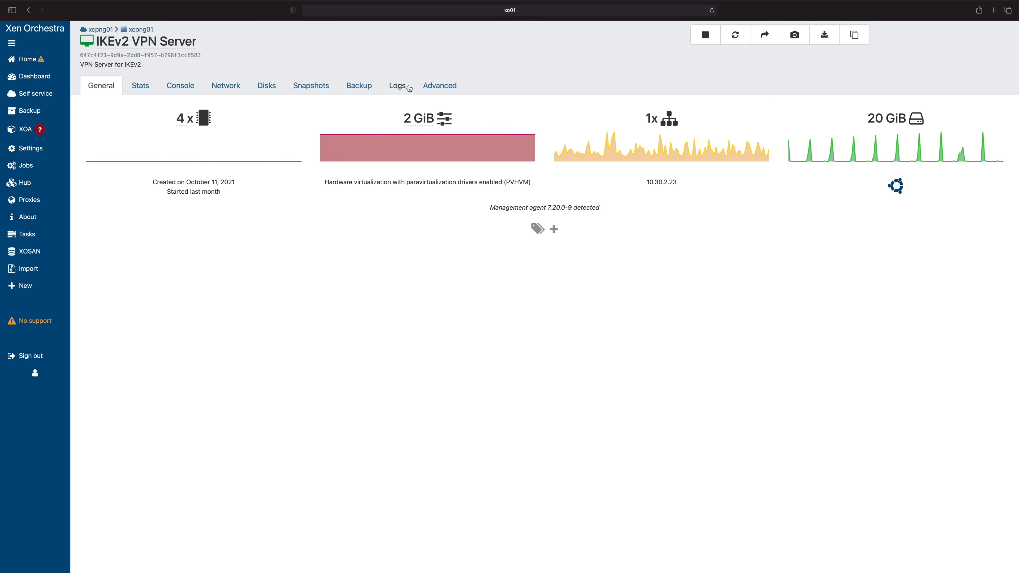
{"action": "left_click", "coordinate": [266, 85]}
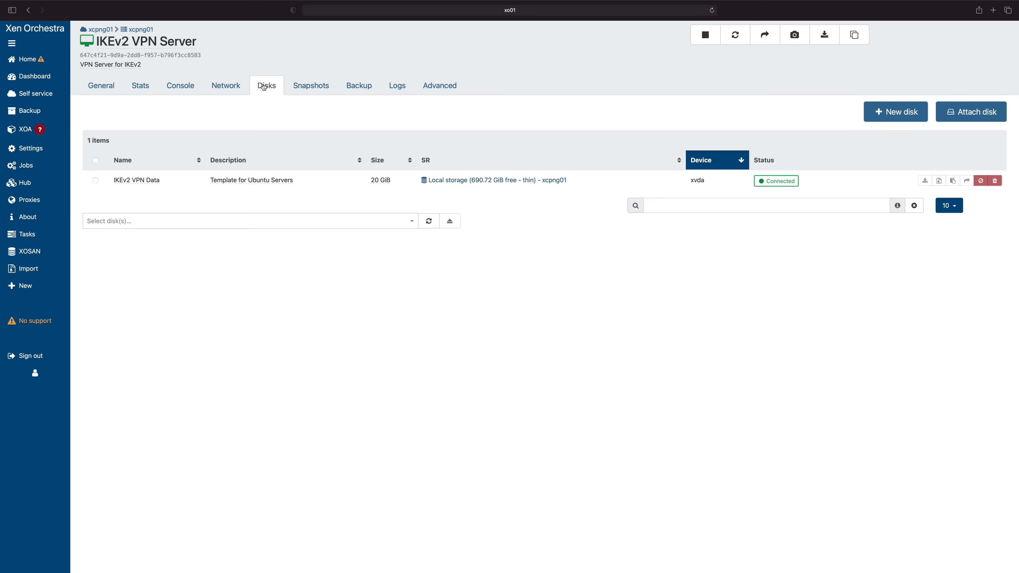
{"action": "left_click", "coordinate": [28, 58]}
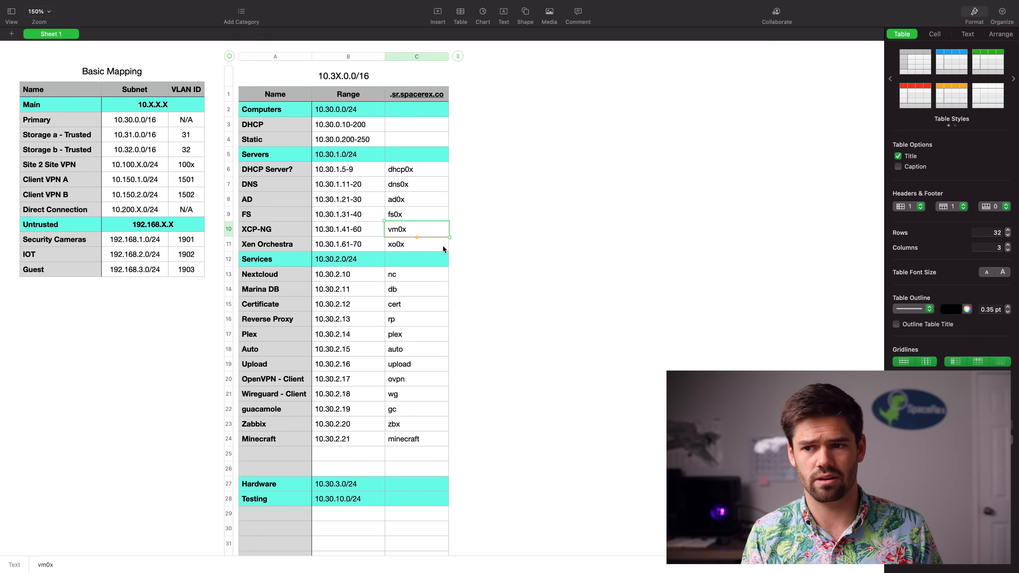
{"action": "mouse_move", "coordinate": [312, 249]}
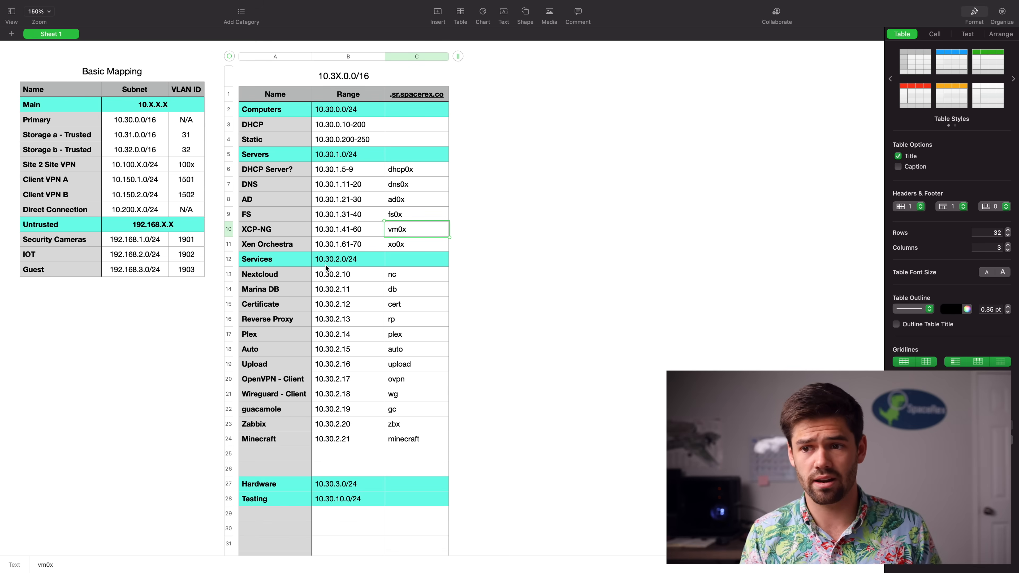
{"action": "mouse_move", "coordinate": [283, 279]}
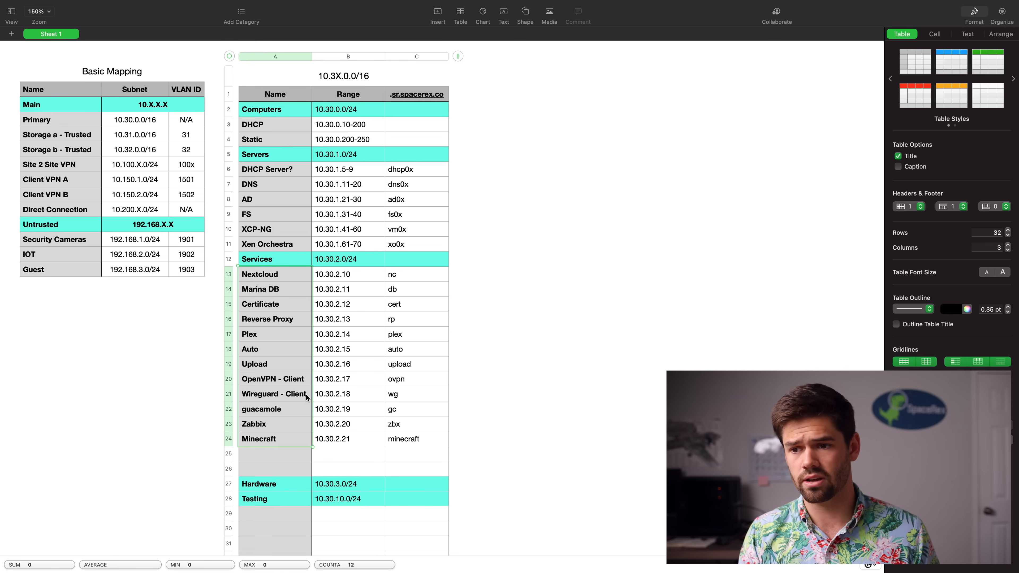
{"action": "scroll", "scroll_direction": "down", "scroll_amount": 3}
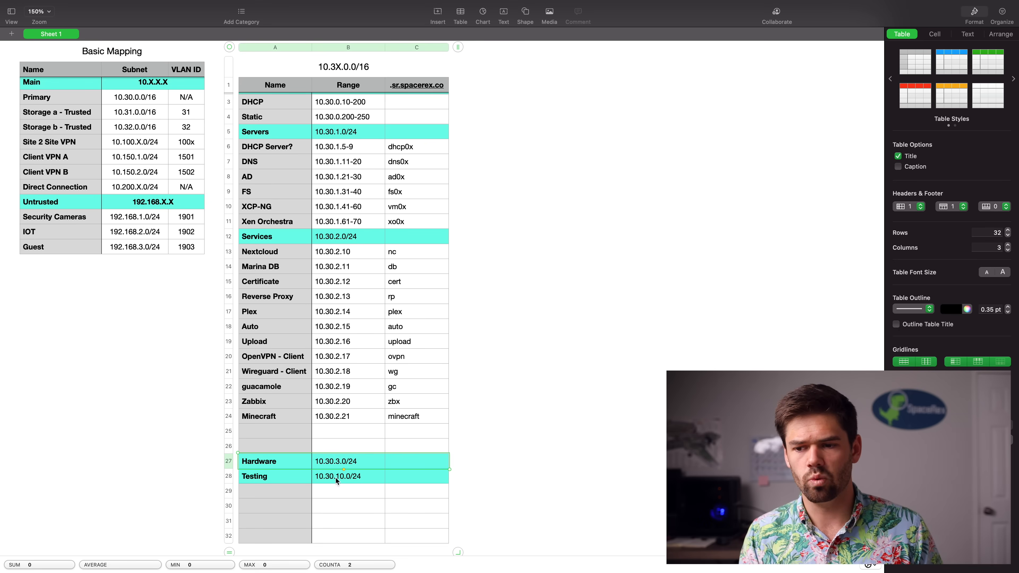
{"action": "mouse_move", "coordinate": [338, 487]}
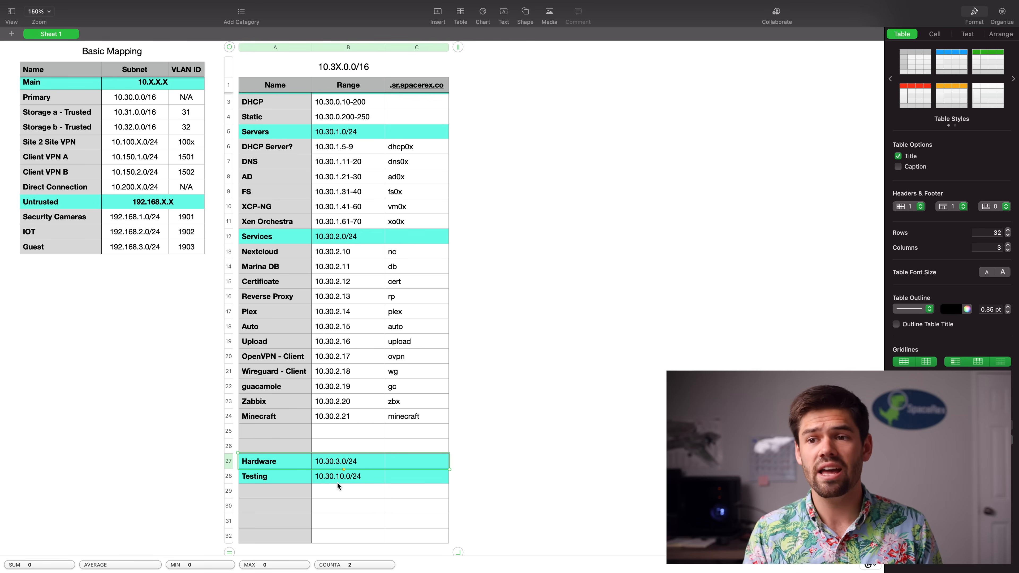
{"action": "left_click", "coordinate": [449, 162]}
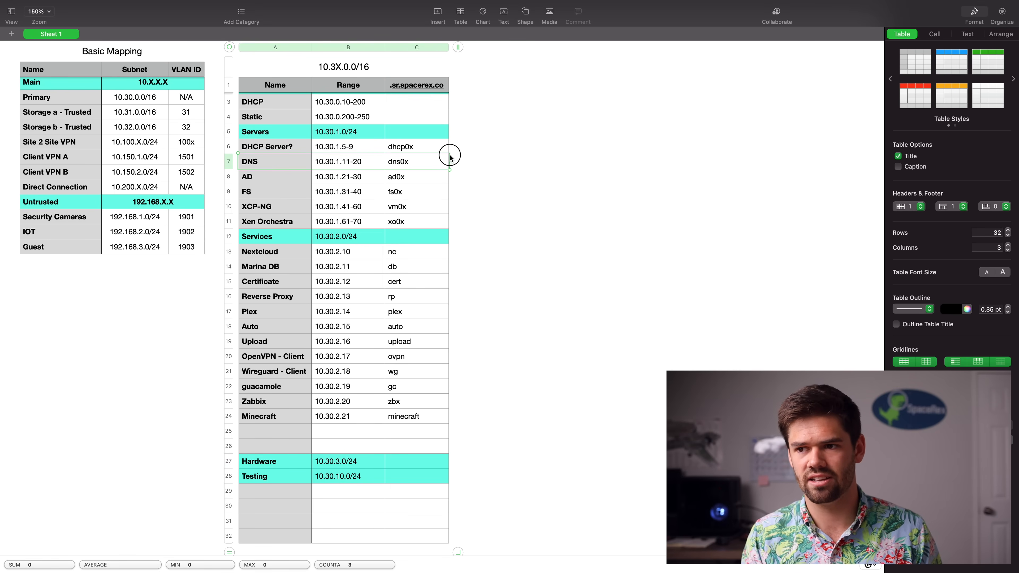
{"action": "mouse_move", "coordinate": [323, 160]}
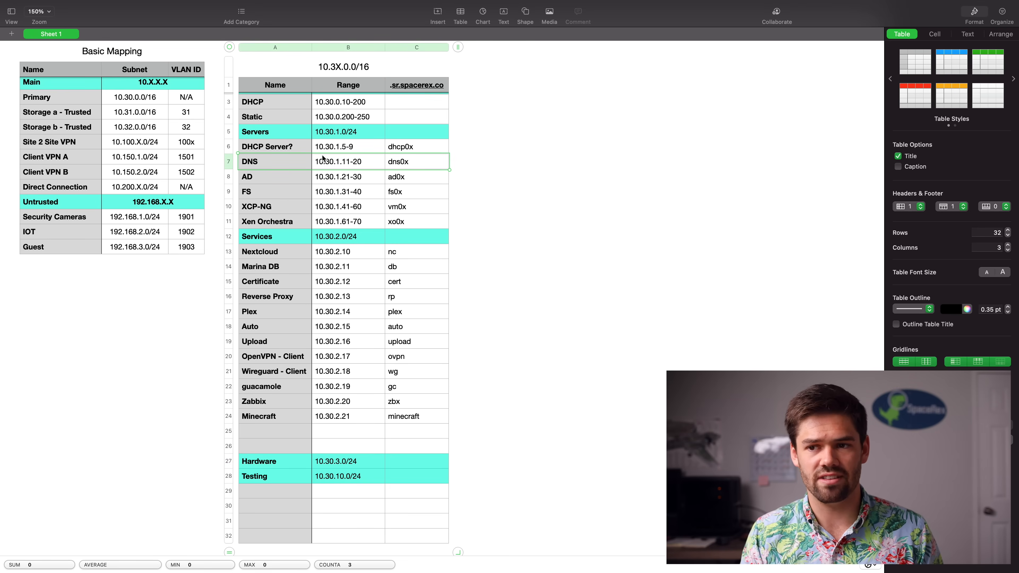